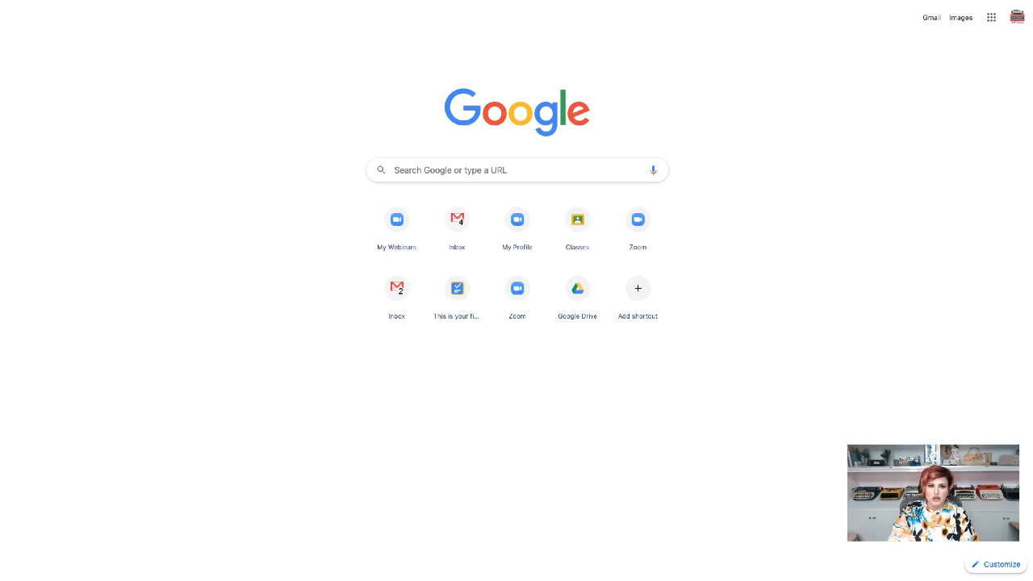
{"action": "mouse_move", "coordinate": [593, 116]}
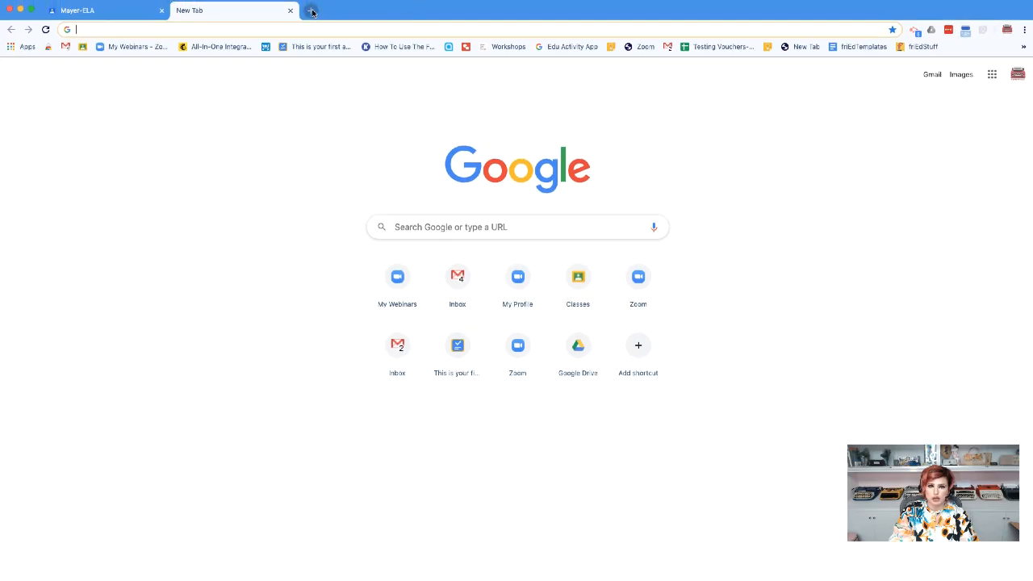
- Show the Google apps launcher, check the signed-in account, and leave the apps list open
{"action": "left_click", "coordinate": [311, 10]}
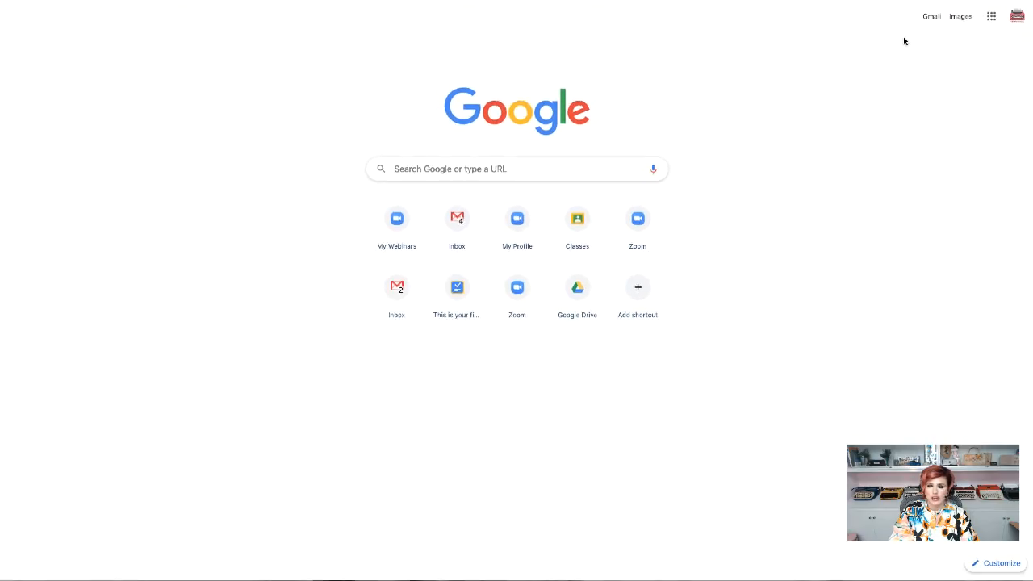
{"action": "left_click", "coordinate": [991, 17]}
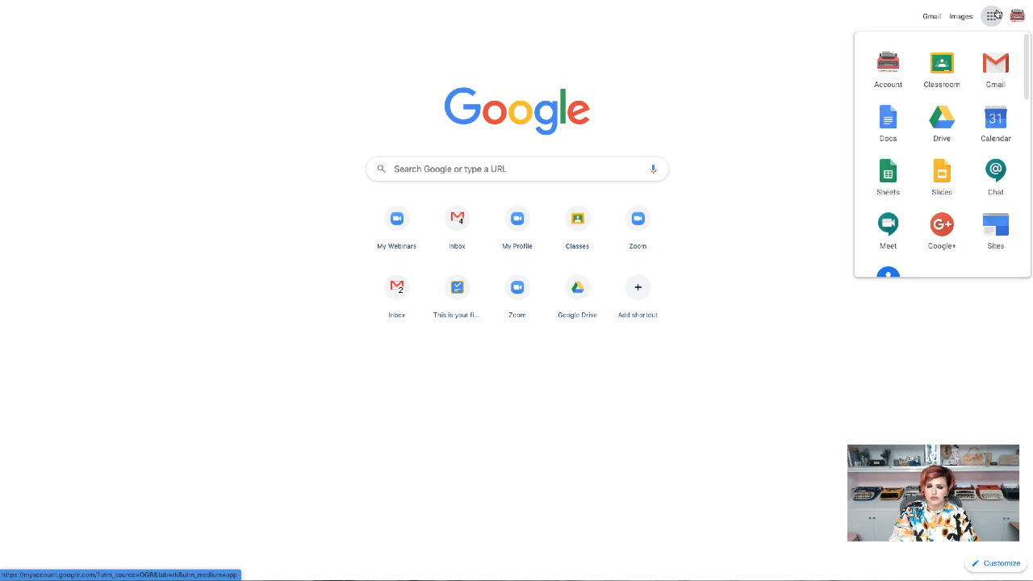
{"action": "mouse_move", "coordinate": [990, 16]}
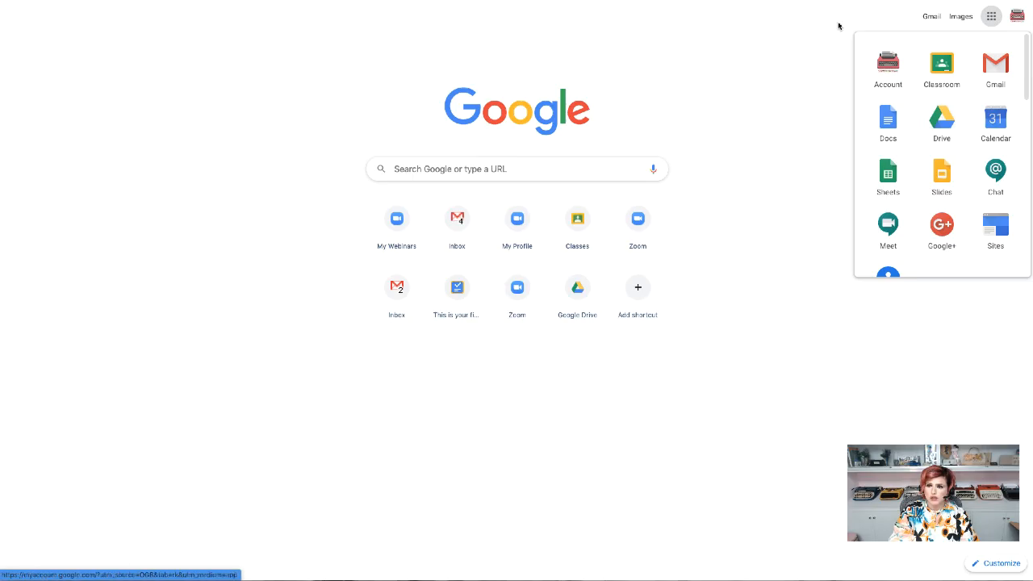
{"action": "left_click", "coordinate": [1016, 16]}
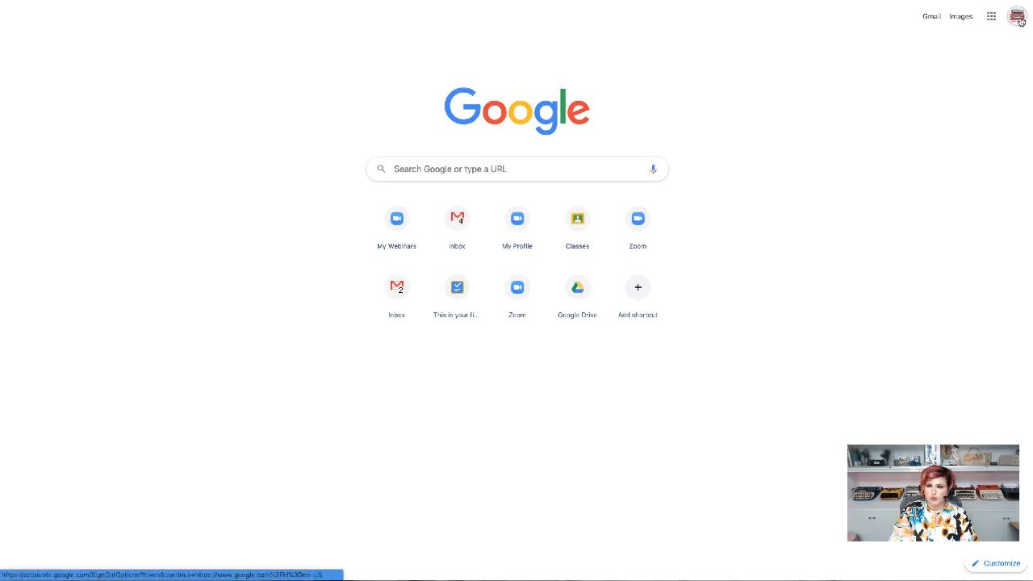
{"action": "left_click", "coordinate": [1016, 16]}
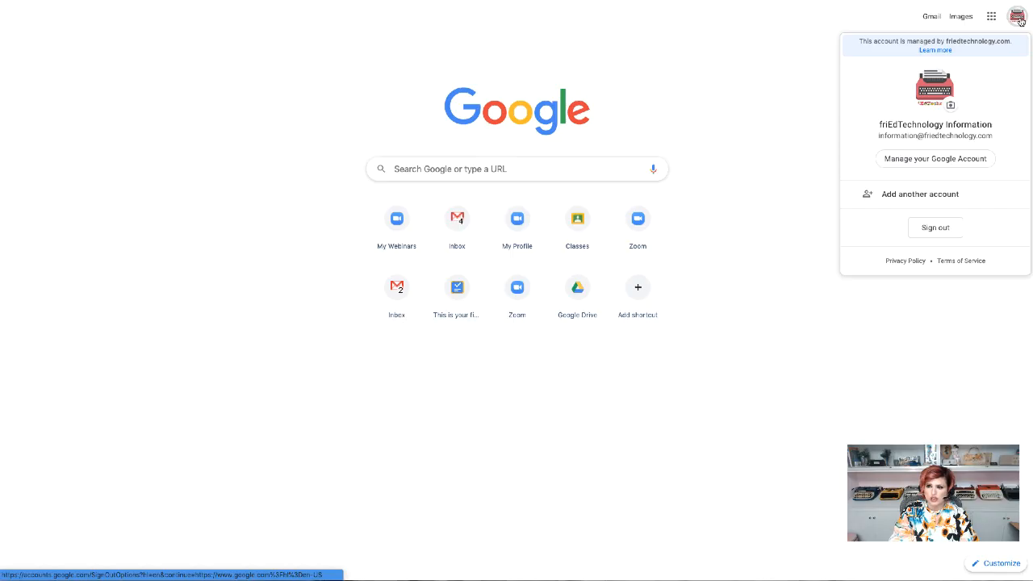
{"action": "mouse_move", "coordinate": [810, 79]}
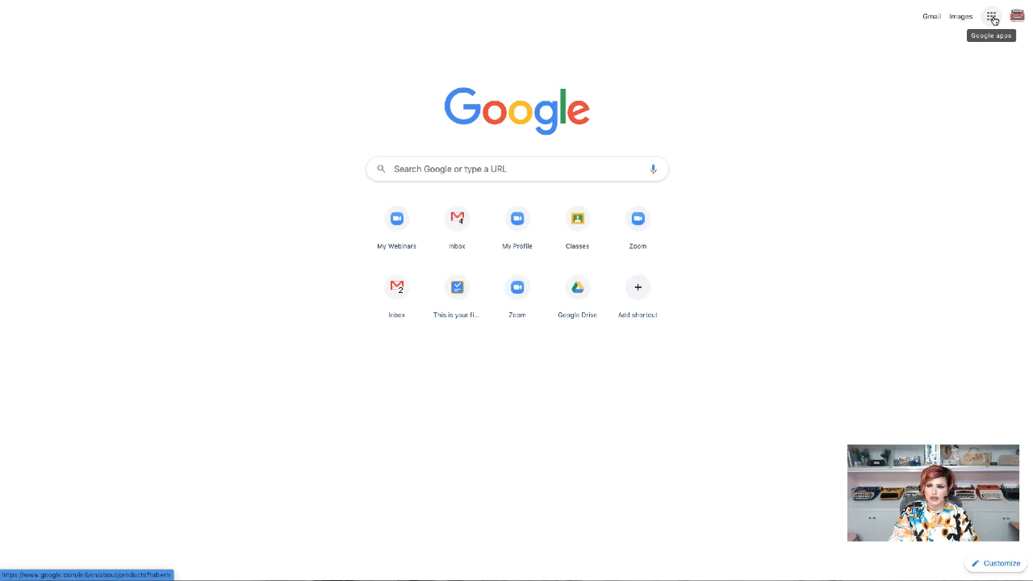
{"action": "left_click", "coordinate": [990, 16]}
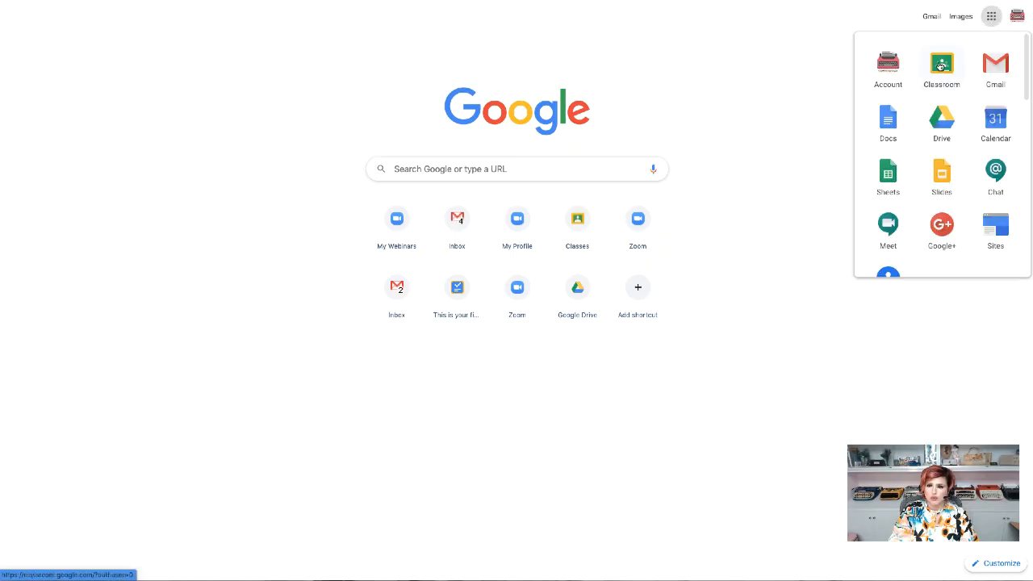
- Navigate to classroom.google.com to load the Google Classroom class cards
{"action": "scroll", "scroll_direction": "down", "scroll_amount": 3}
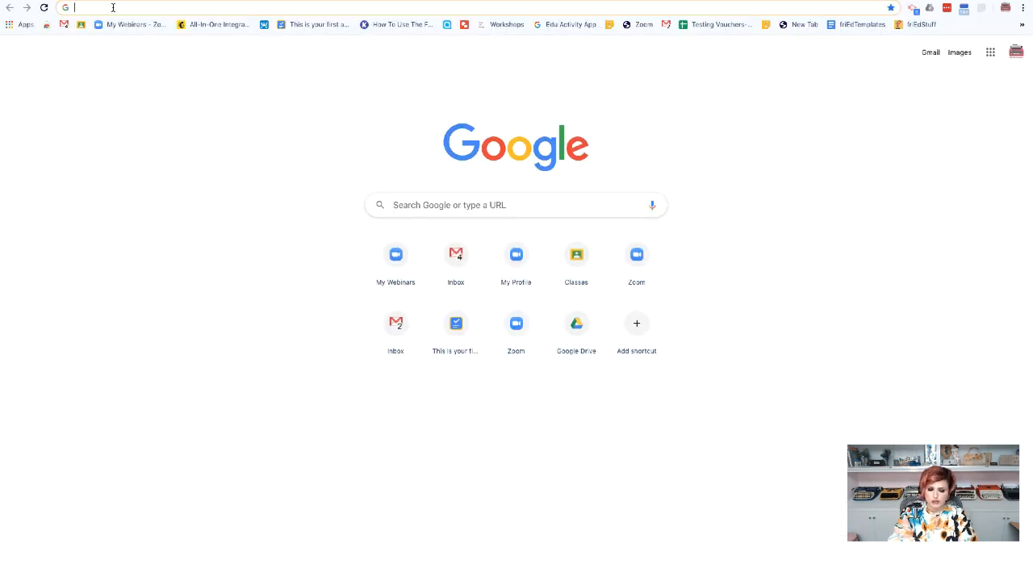
{"action": "type", "text": "classroom.google.com"}
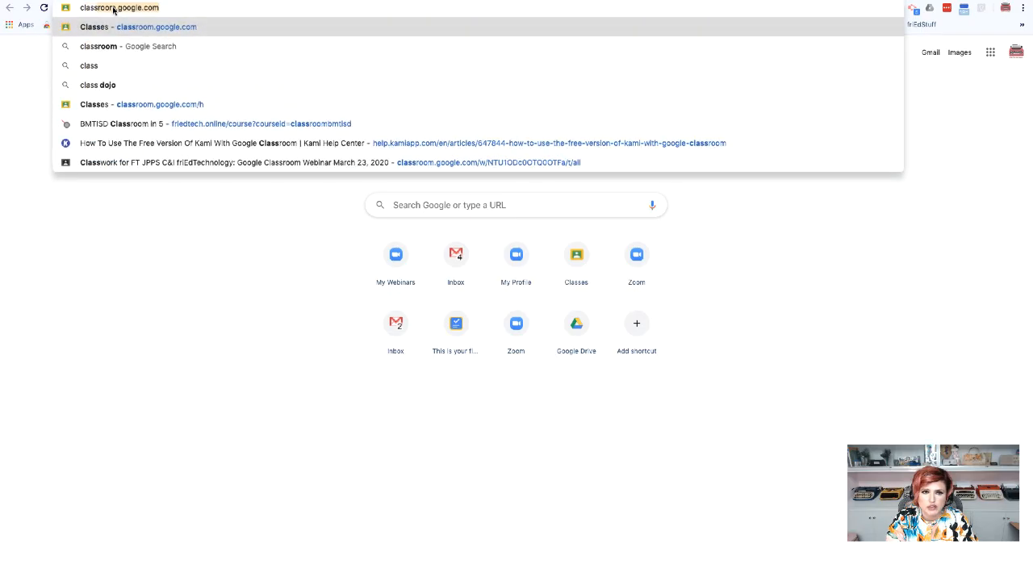
{"action": "type", "text": "classroom.google.com"}
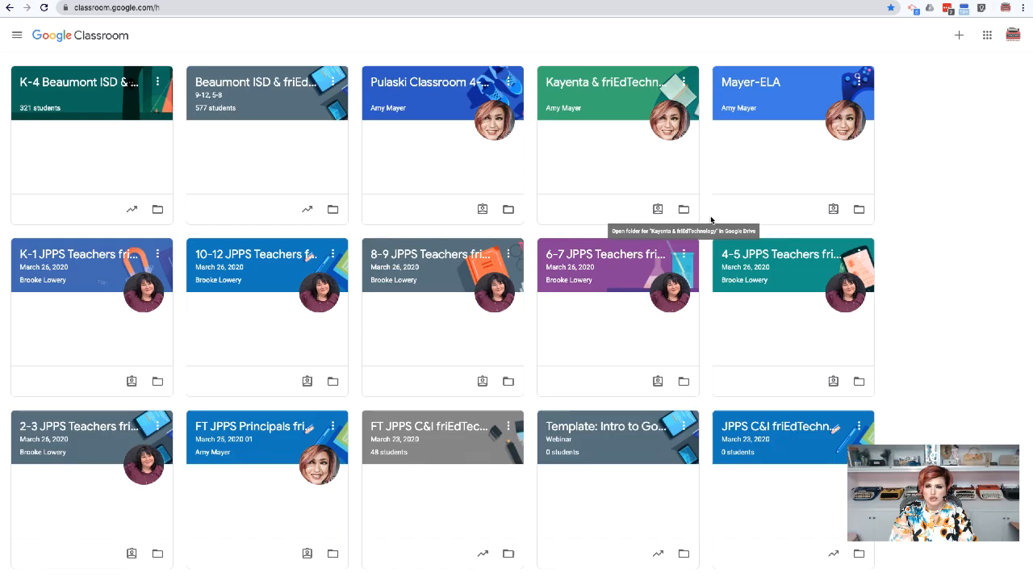
{"action": "mouse_move", "coordinate": [709, 217]}
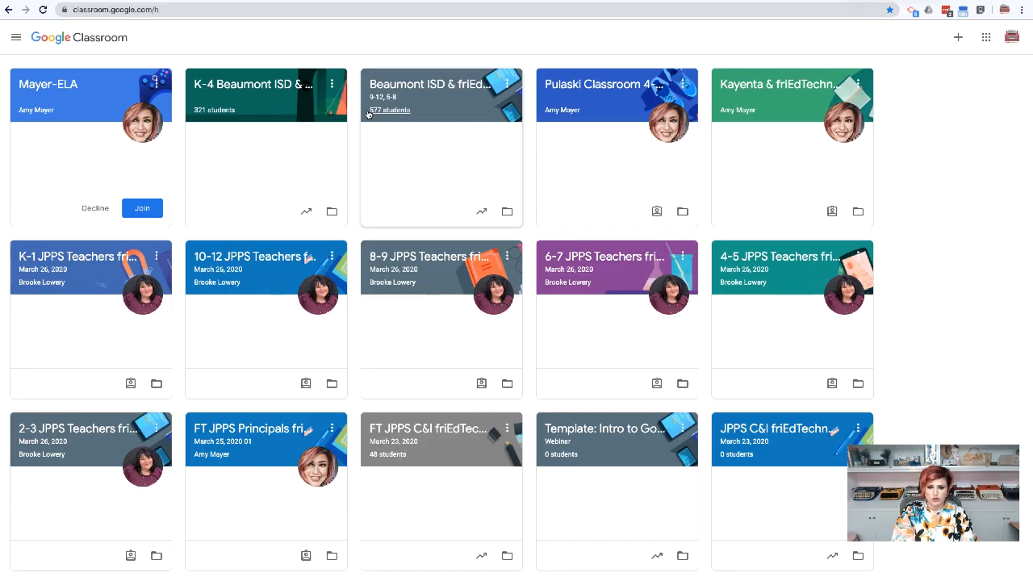
{"action": "mouse_move", "coordinate": [158, 162]}
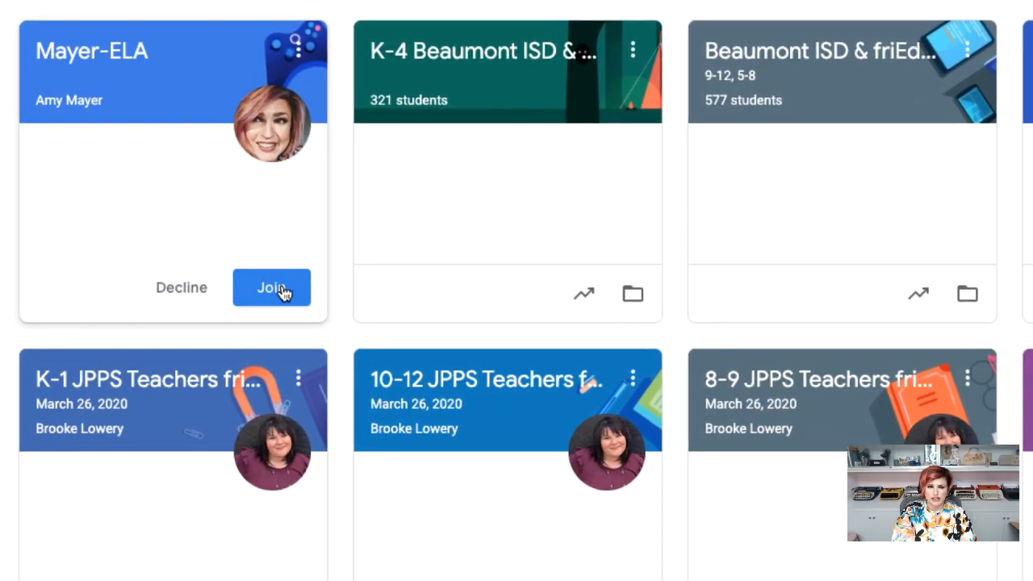
- Explore the + > Join class code dialog and cancel it, joining Mayer-ELA from its card instead
{"action": "left_click", "coordinate": [271, 287]}
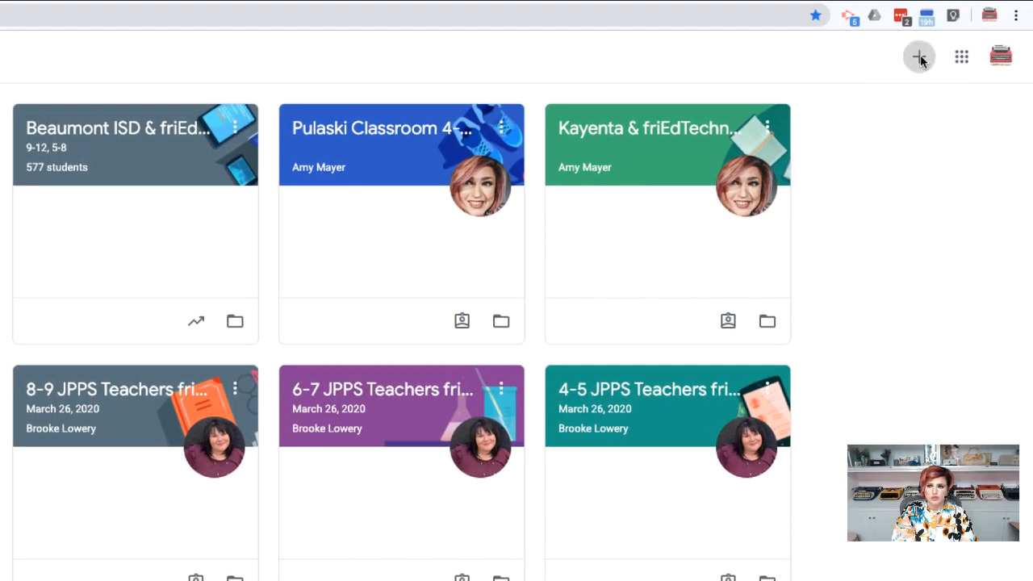
{"action": "left_click", "coordinate": [918, 55]}
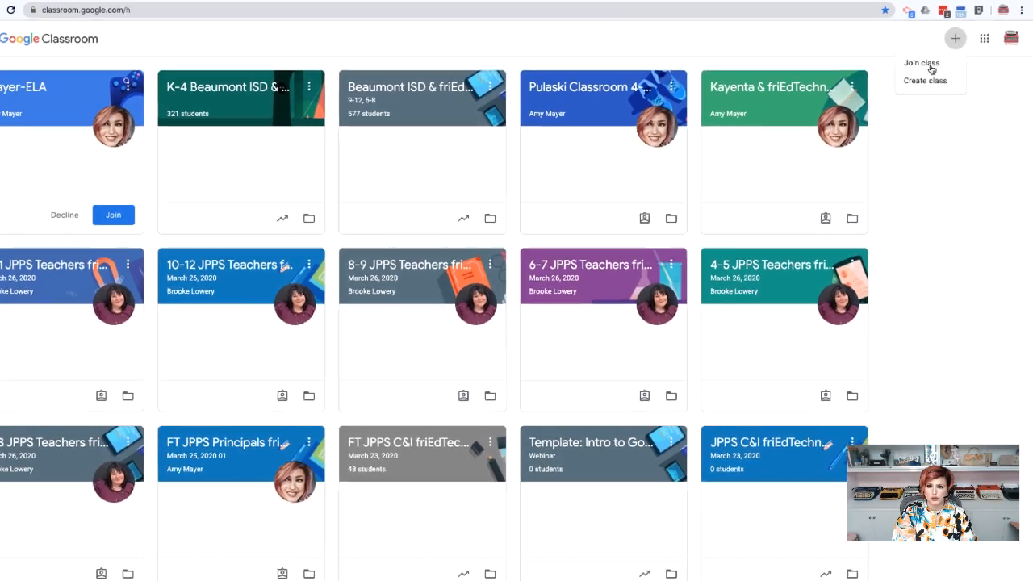
{"action": "left_click", "coordinate": [920, 62]}
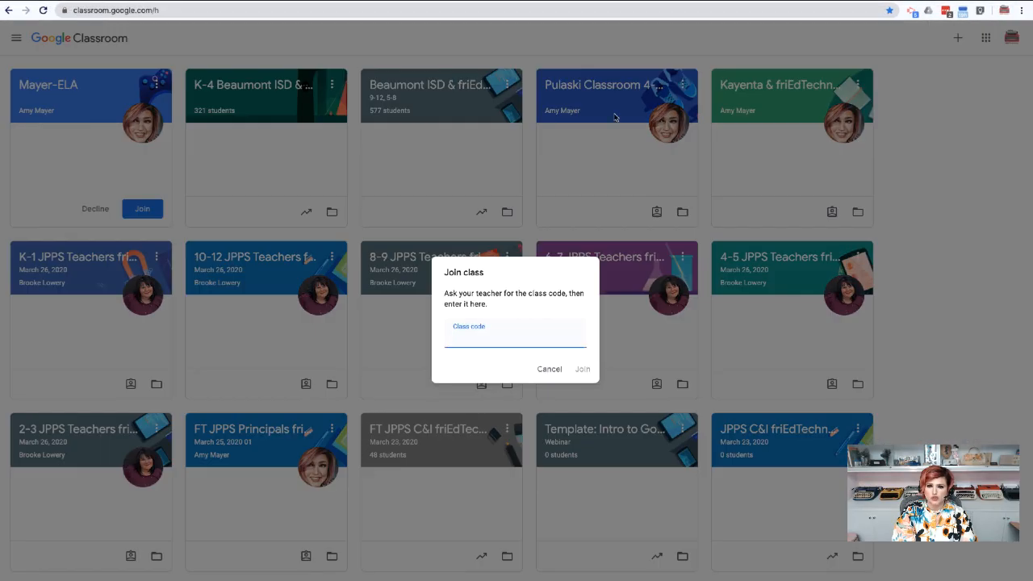
{"action": "mouse_move", "coordinate": [510, 316]}
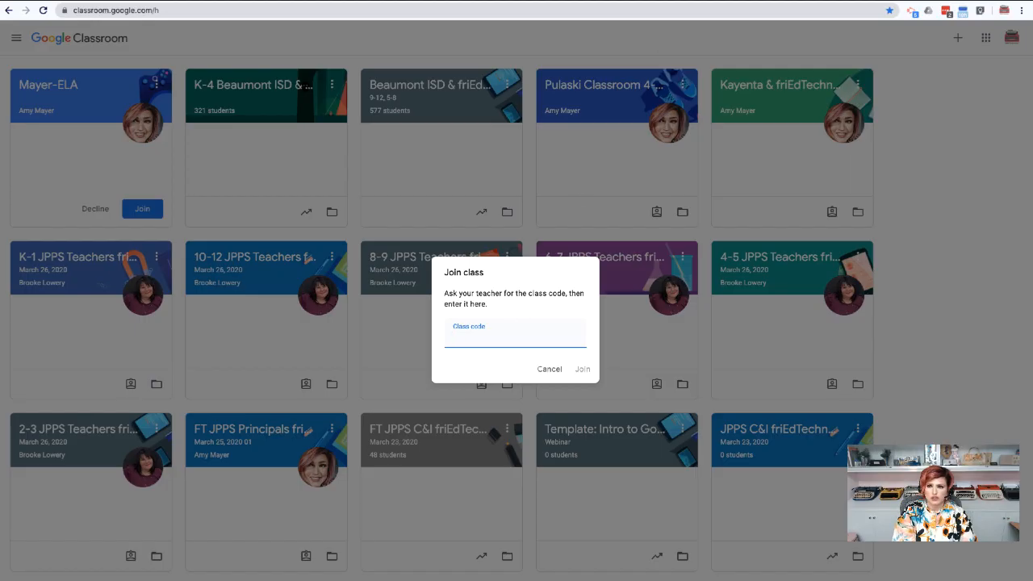
{"action": "left_click", "coordinate": [514, 337]}
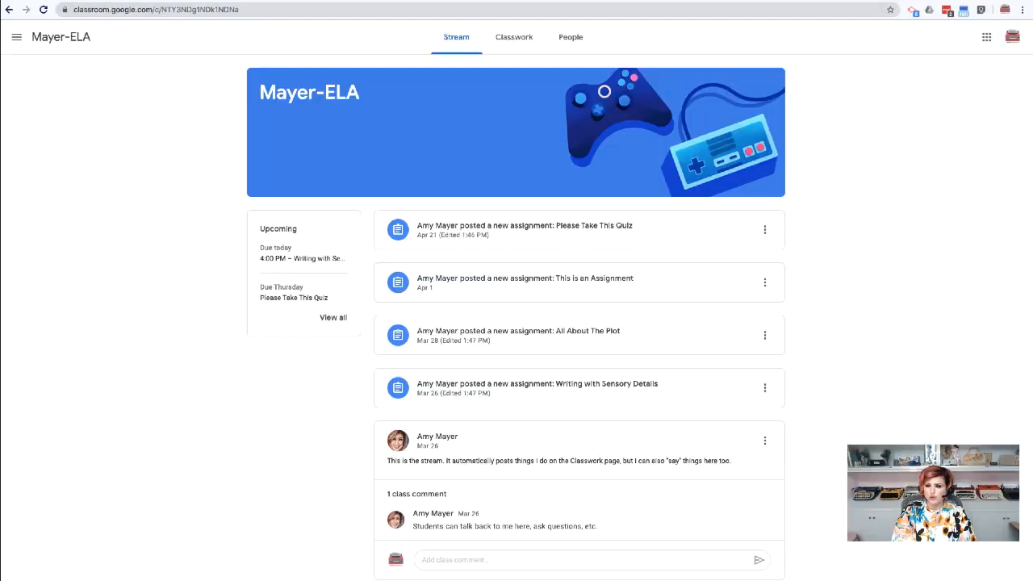
{"action": "mouse_move", "coordinate": [604, 273]}
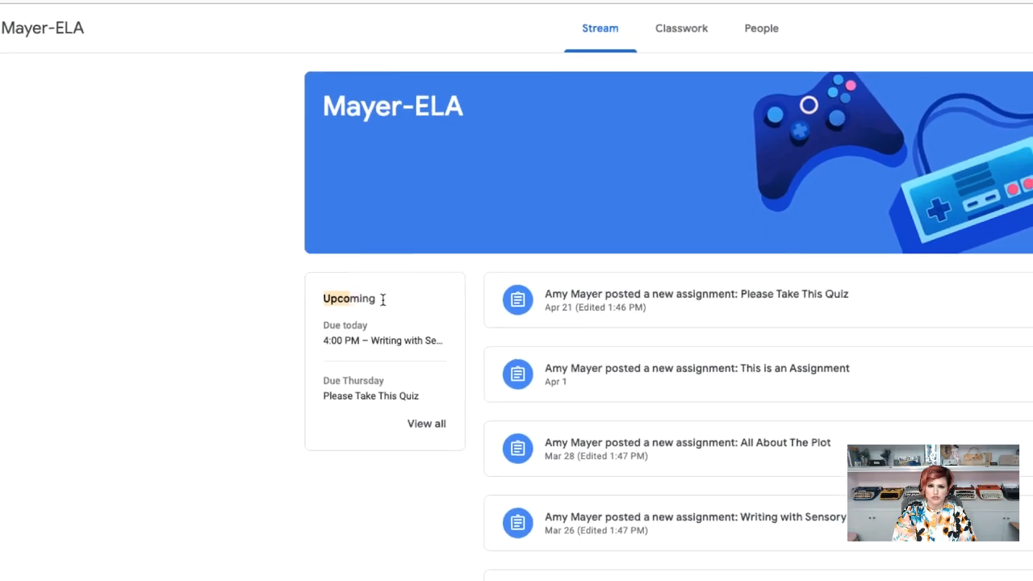
- Reveal the side navigation listing Mayer-ELA and the To-do entry
{"action": "scroll", "scroll_direction": "down", "scroll_amount": 3}
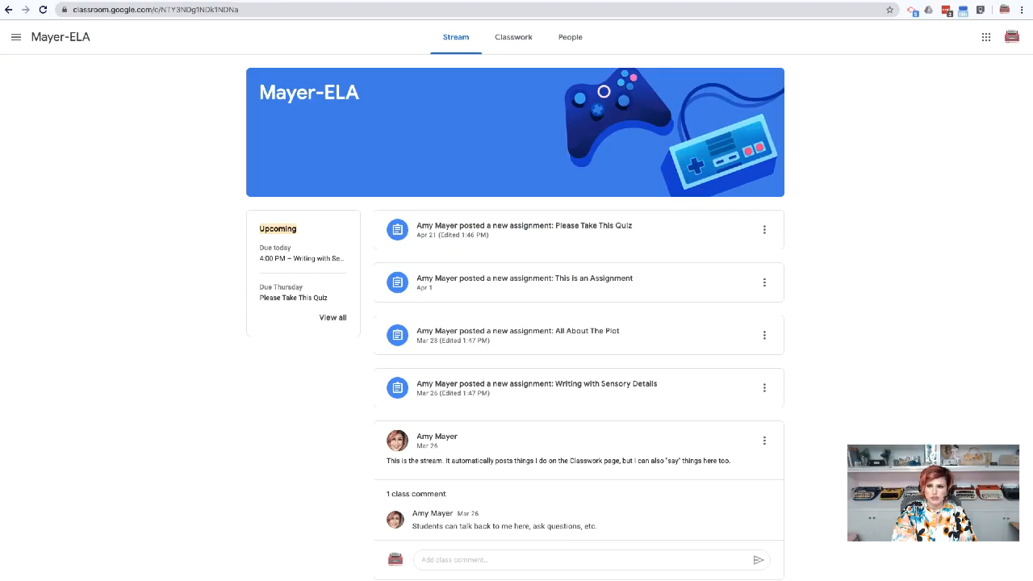
{"action": "left_click", "coordinate": [16, 37]}
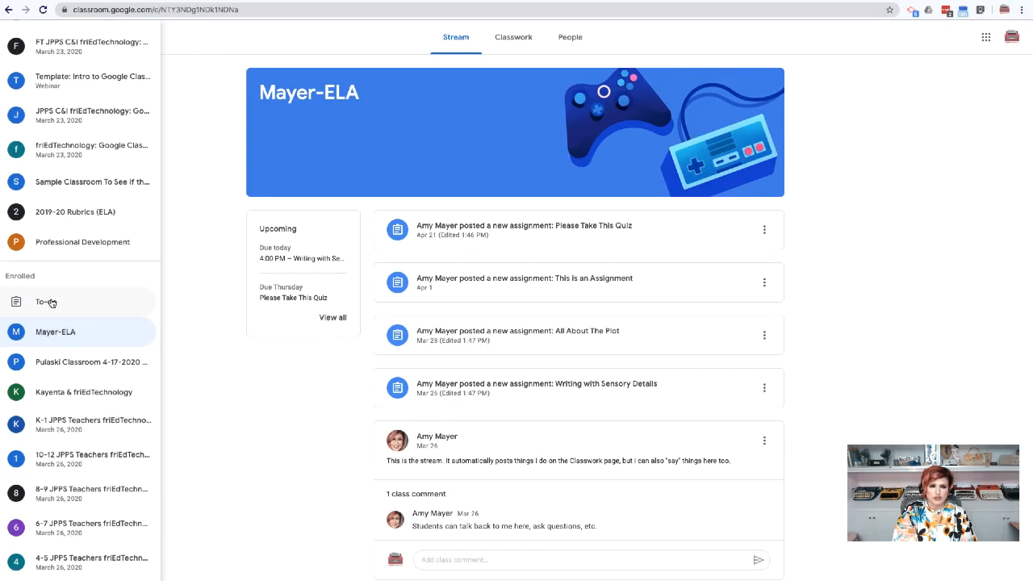
- Show the To-do page of missing and undated work across all classes
{"action": "left_click", "coordinate": [45, 302]}
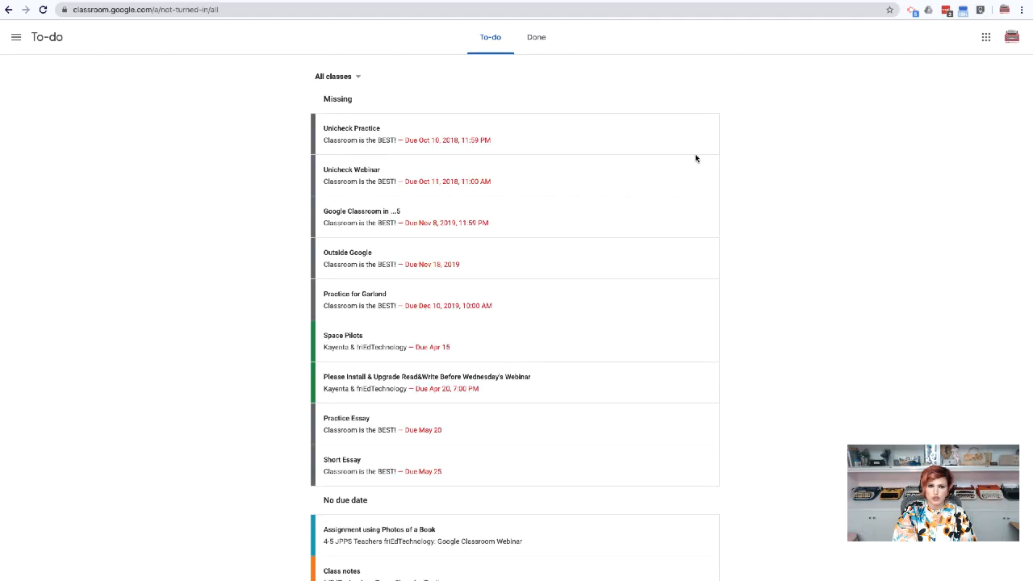
{"action": "mouse_move", "coordinate": [697, 159]}
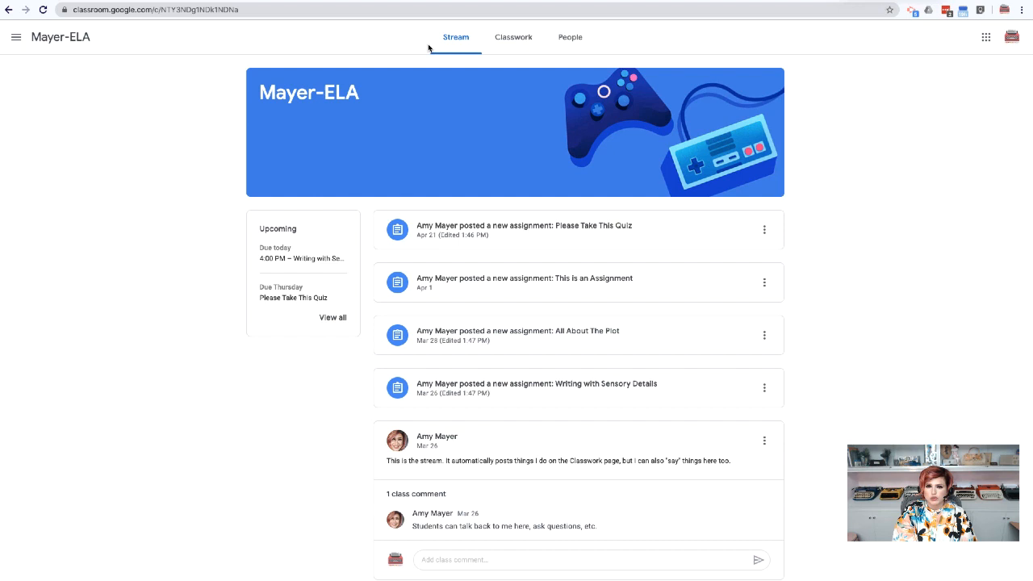
{"action": "mouse_move", "coordinate": [229, 203]}
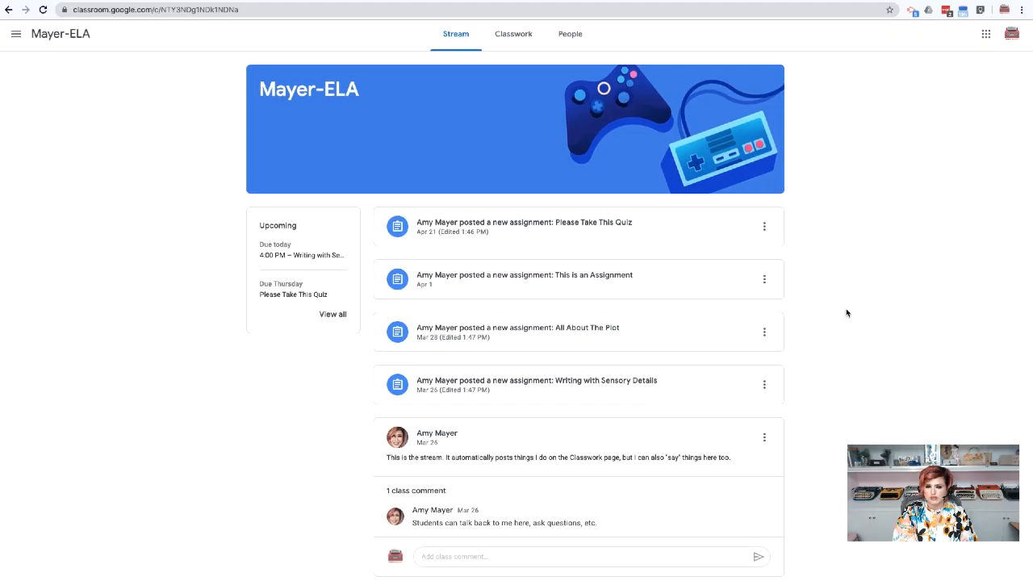
{"action": "scroll", "scroll_direction": "down", "scroll_amount": 3}
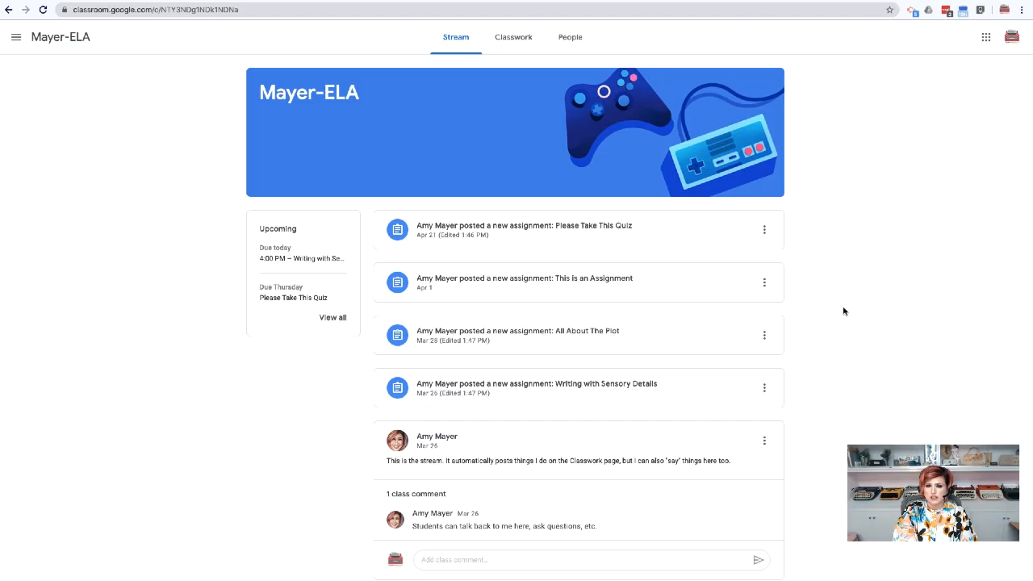
{"action": "mouse_move", "coordinate": [781, 220]}
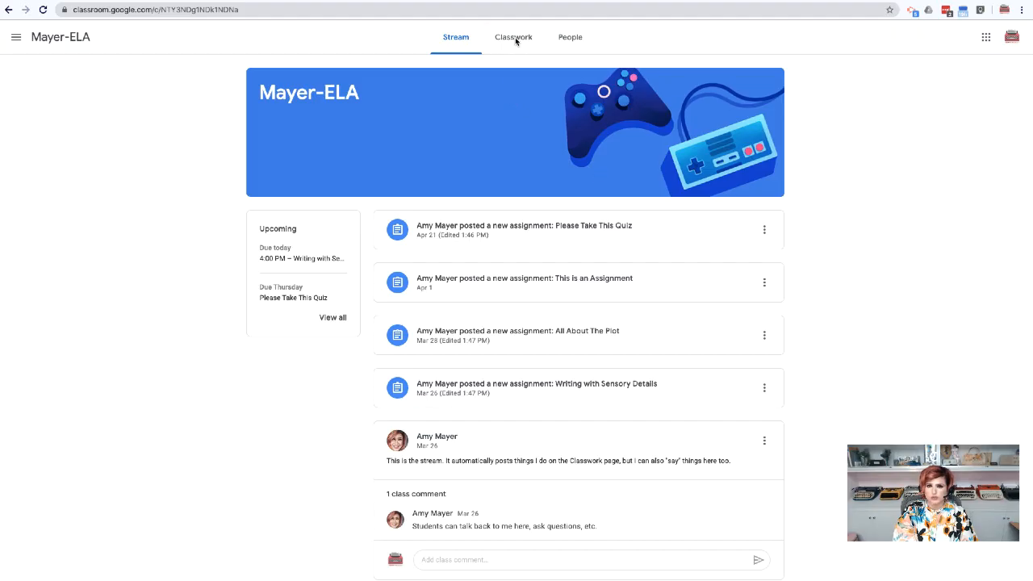
{"action": "left_click", "coordinate": [513, 37]}
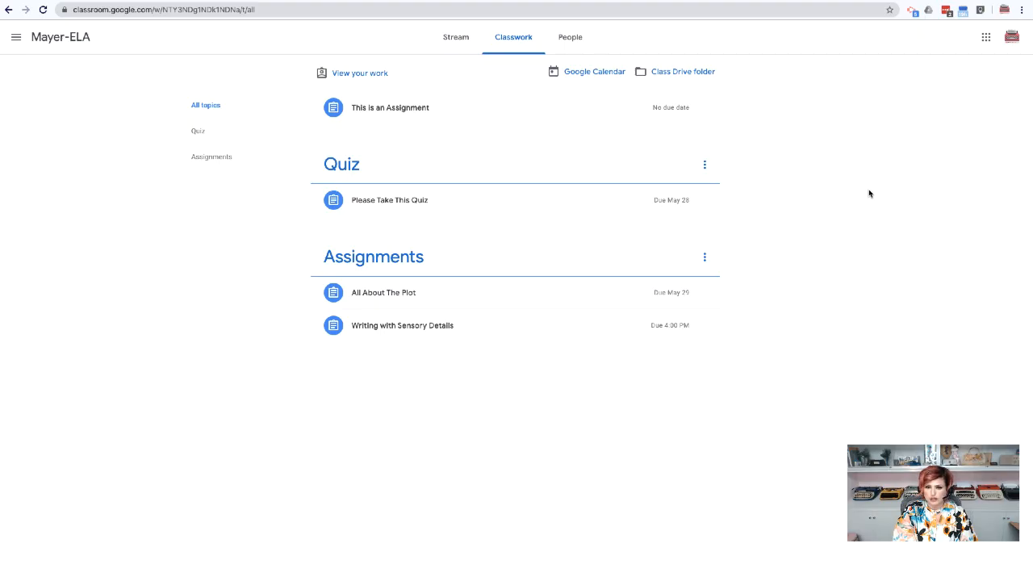
{"action": "mouse_move", "coordinate": [342, 164]}
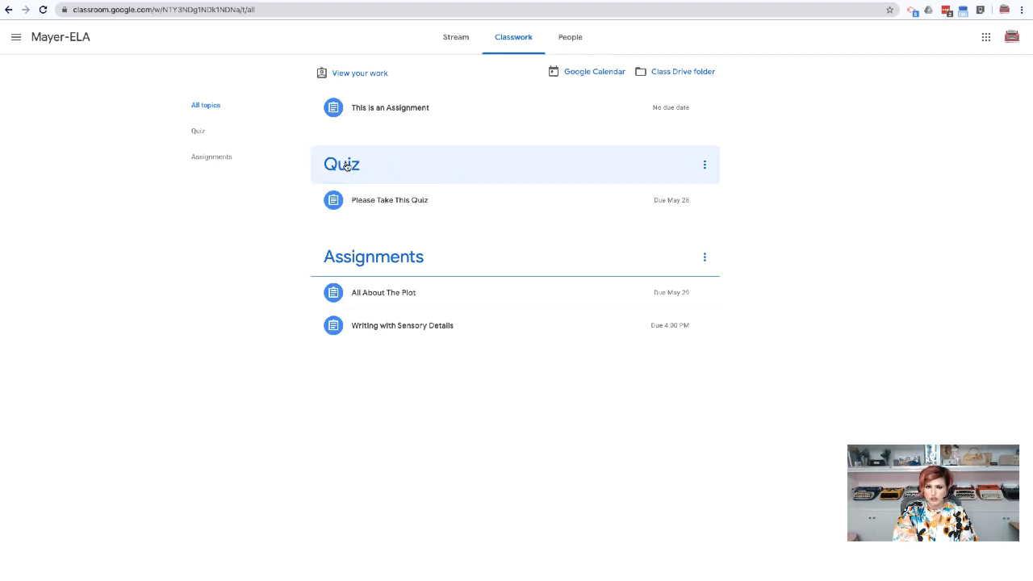
{"action": "mouse_move", "coordinate": [320, 159]}
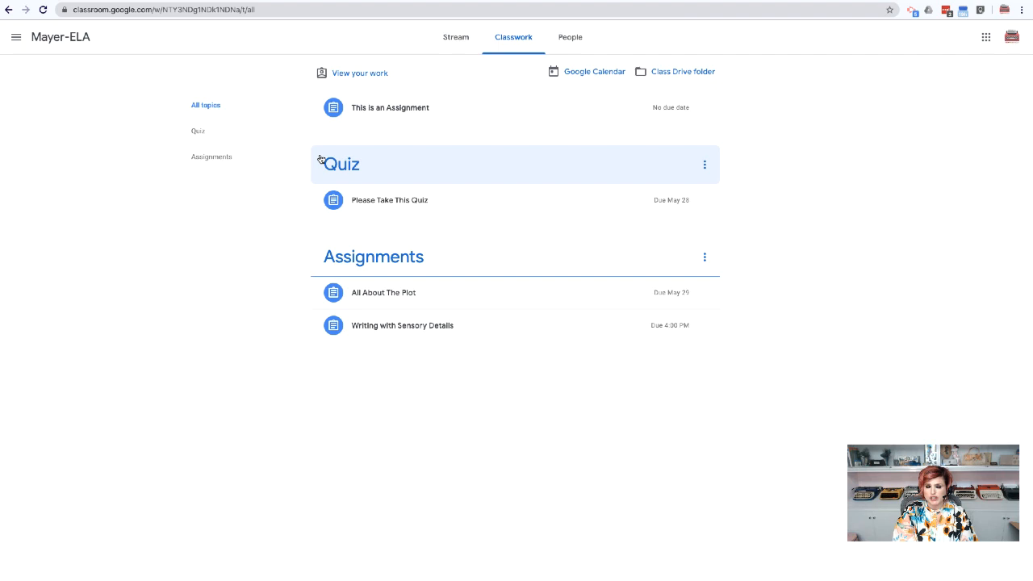
{"action": "mouse_move", "coordinate": [196, 132]}
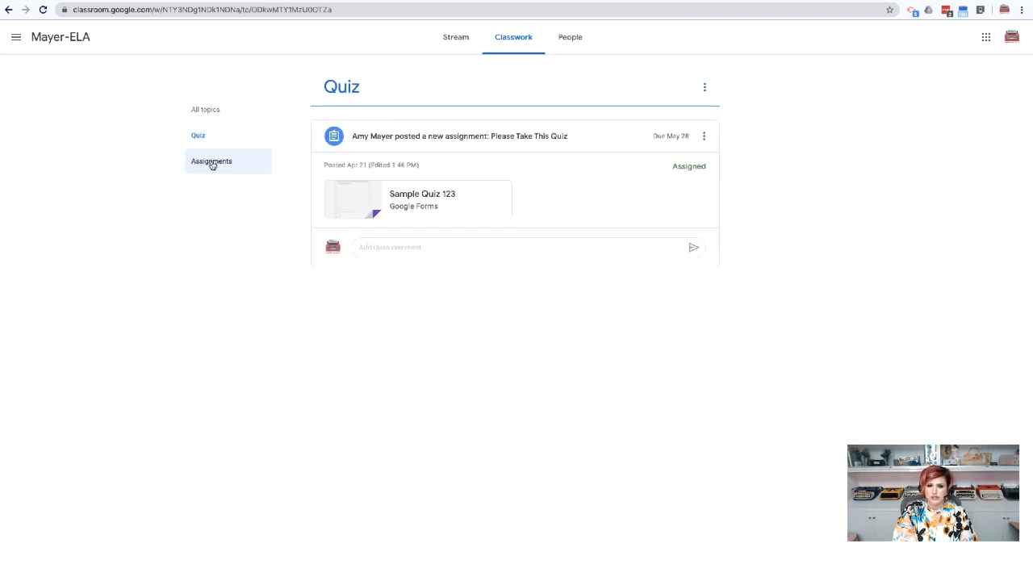
{"action": "left_click", "coordinate": [211, 161]}
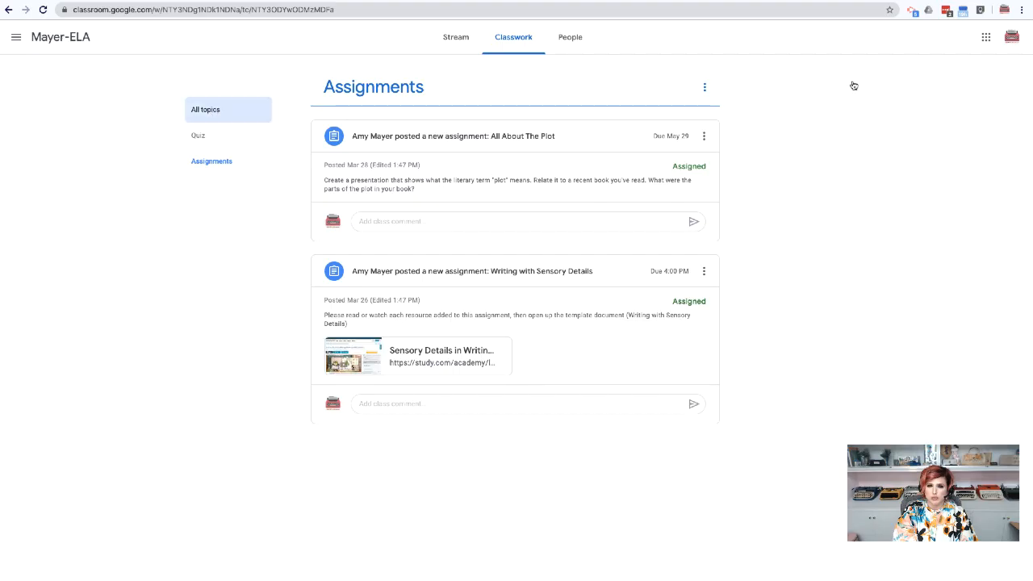
{"action": "left_click", "coordinate": [205, 110]}
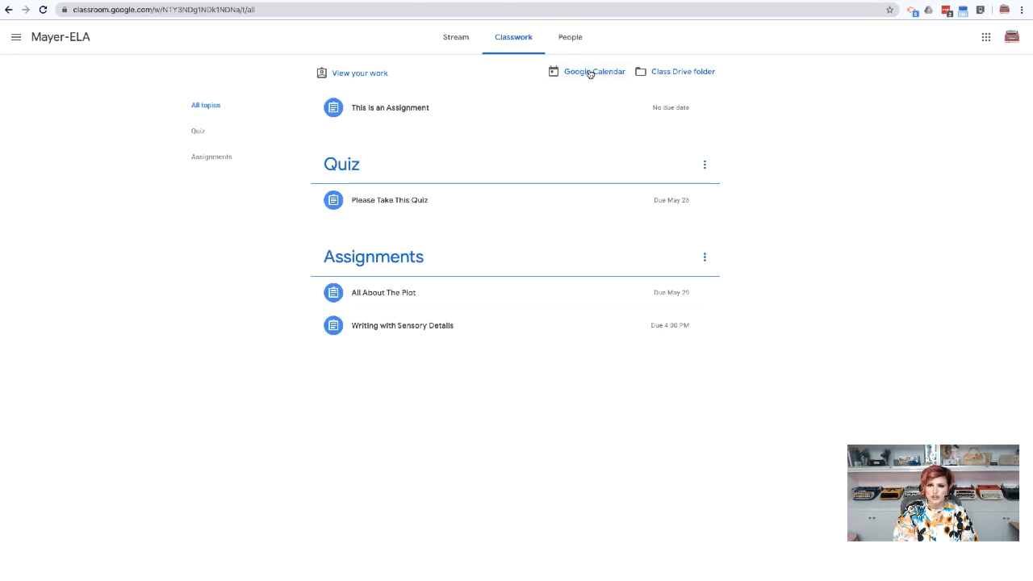
- From the class calendar, expand Other calendars and display Mayer-ELA only, leaving its Writing with Sensory Details due date
{"action": "left_click", "coordinate": [593, 71]}
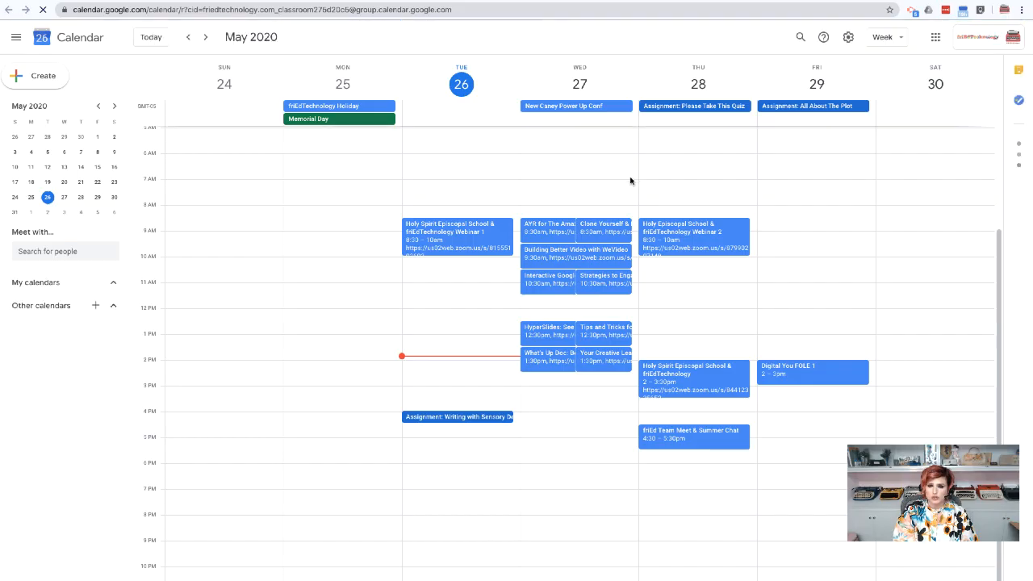
{"action": "left_click", "coordinate": [113, 281]}
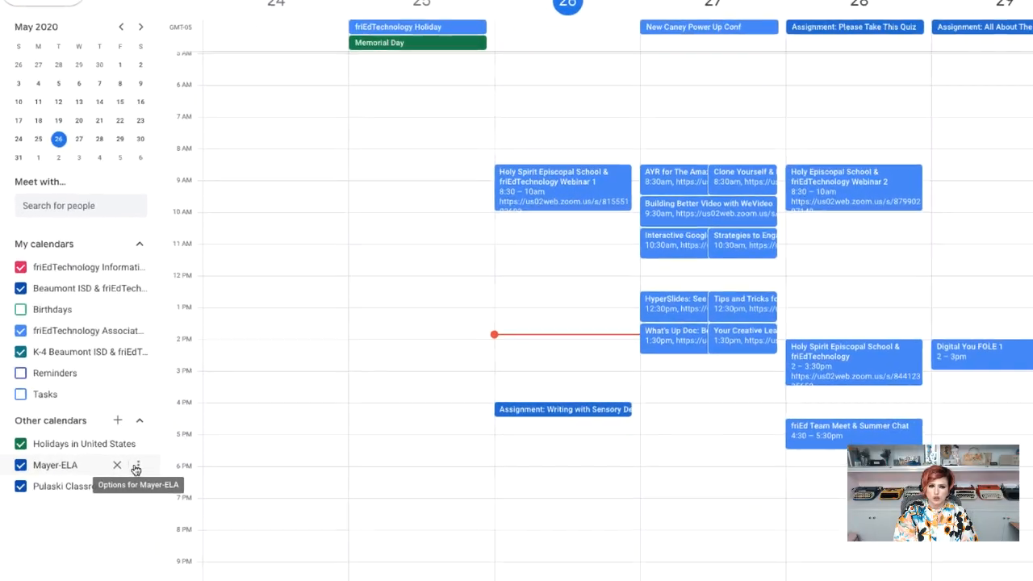
{"action": "left_click", "coordinate": [136, 466]}
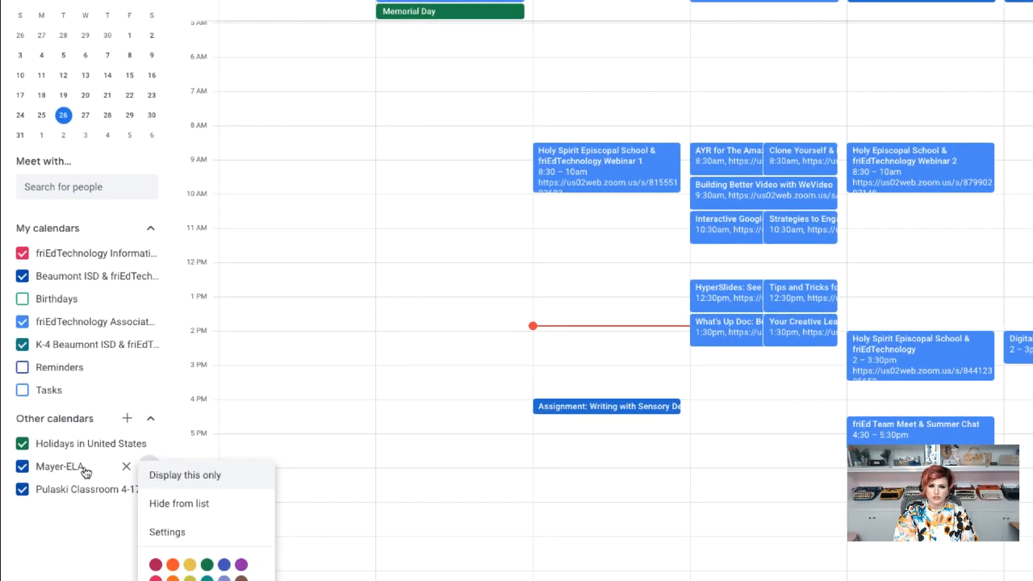
{"action": "left_click", "coordinate": [22, 466]}
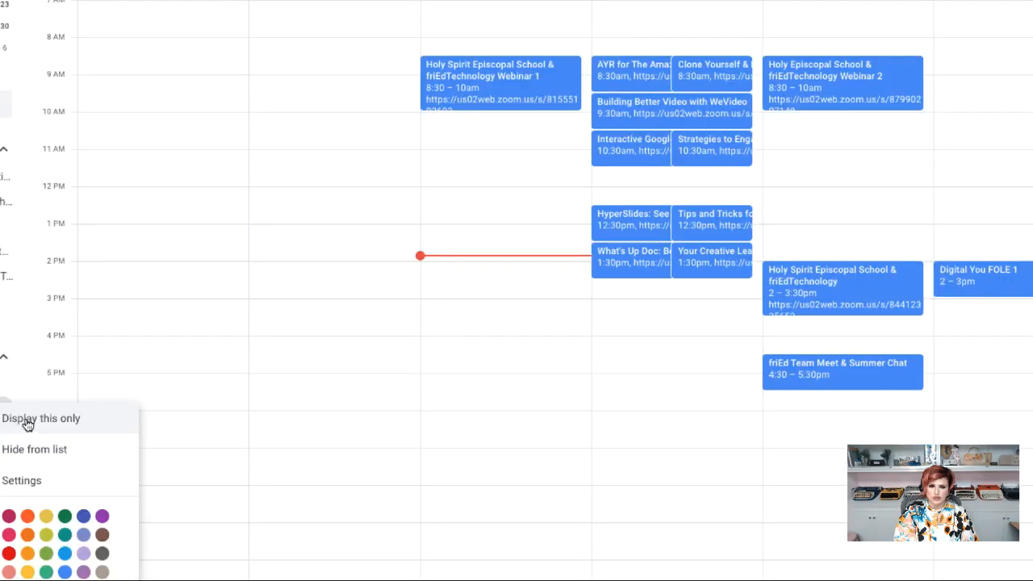
{"action": "left_click", "coordinate": [40, 417]}
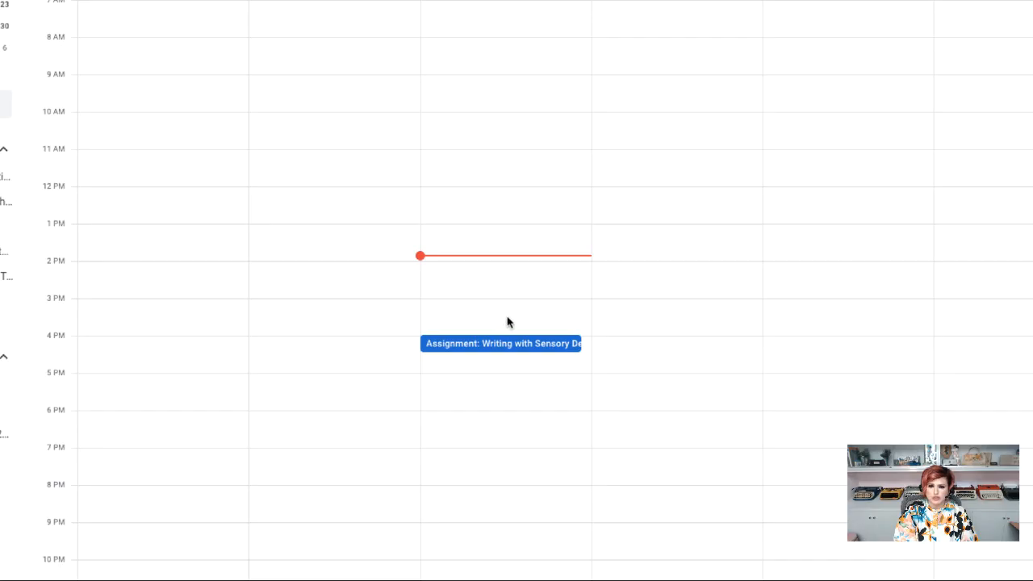
{"action": "mouse_move", "coordinate": [515, 349]}
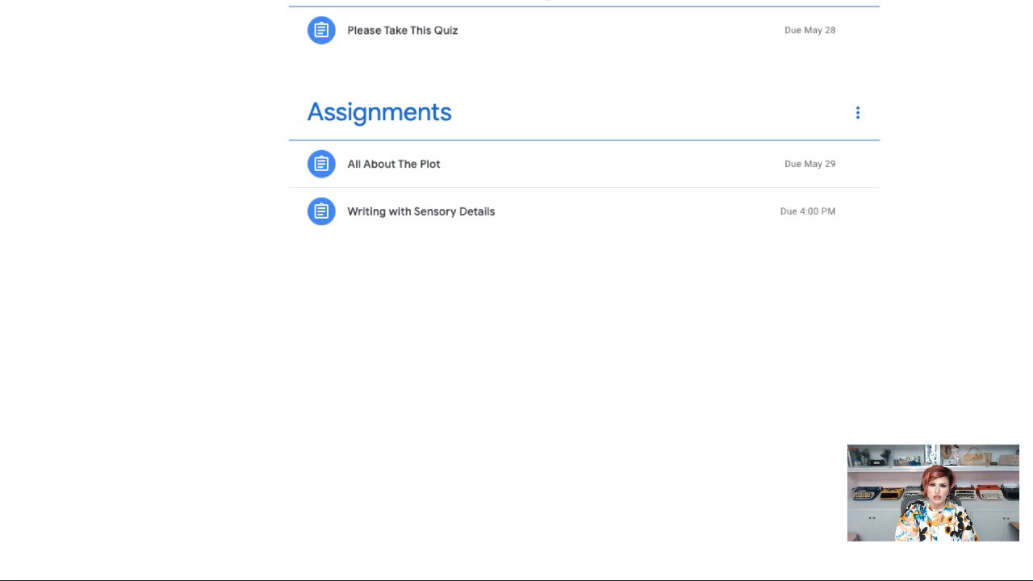
{"action": "mouse_move", "coordinate": [431, 43]}
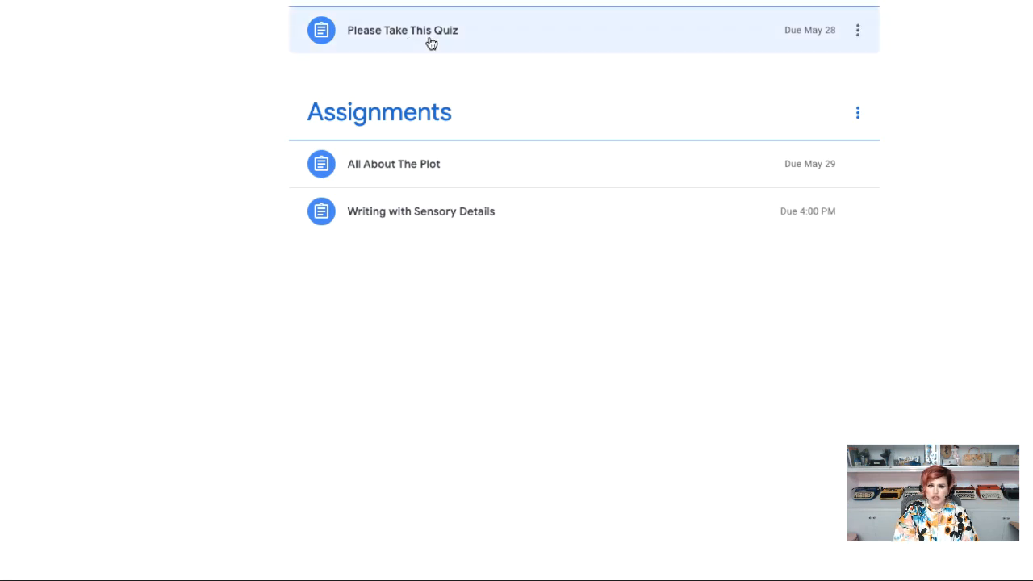
{"action": "mouse_move", "coordinate": [462, 42]}
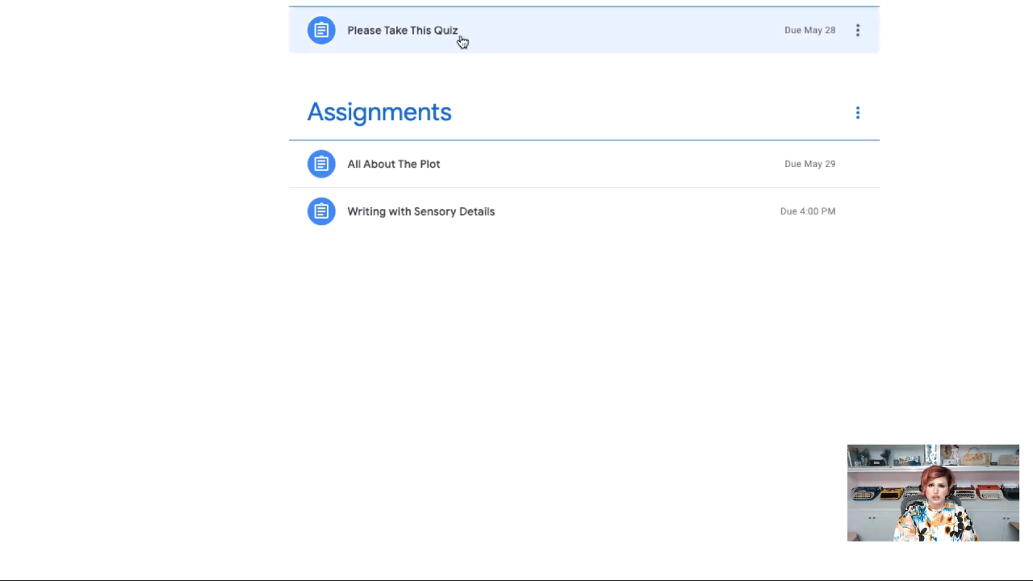
{"action": "mouse_move", "coordinate": [821, 46]}
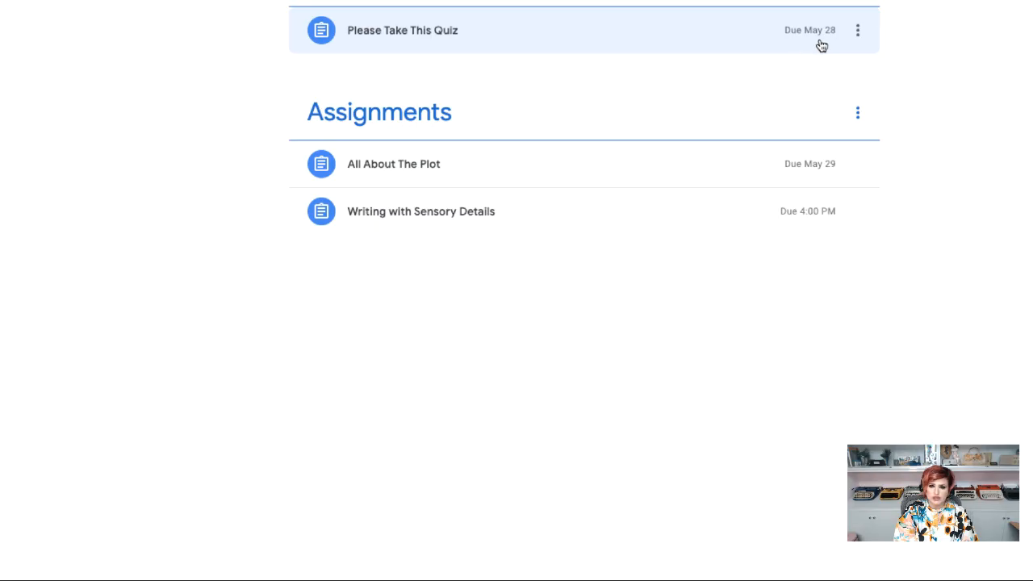
{"action": "mouse_move", "coordinate": [352, 220]}
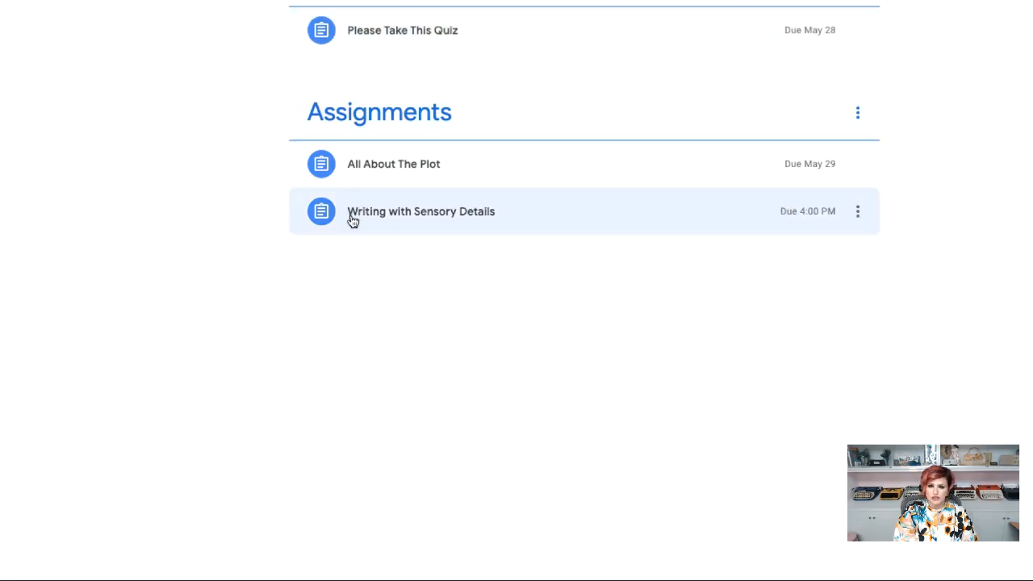
{"action": "mouse_move", "coordinate": [599, 221]}
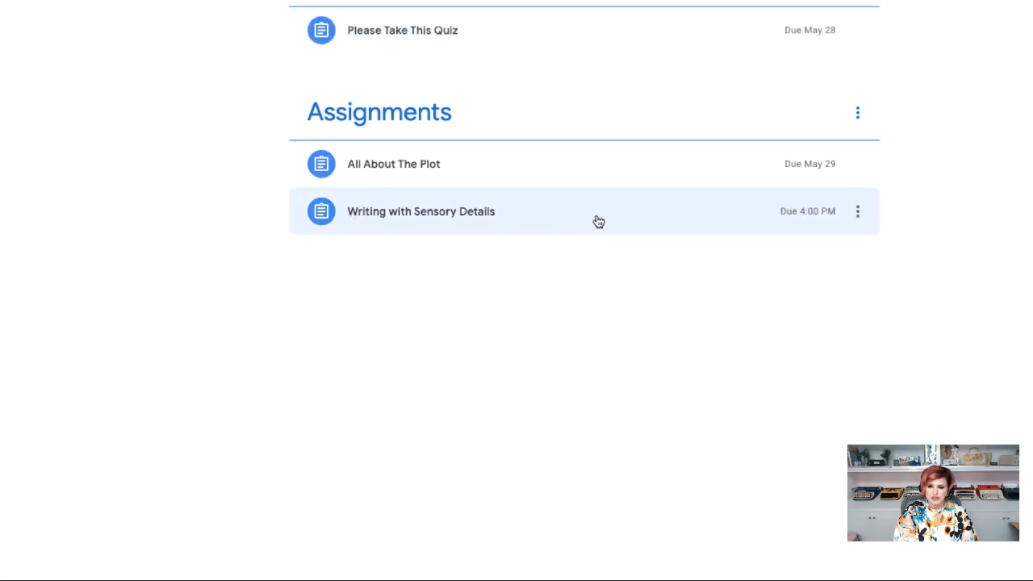
- Expand Writing with Sensory Details and view its full assignment page
{"action": "left_click", "coordinate": [419, 210]}
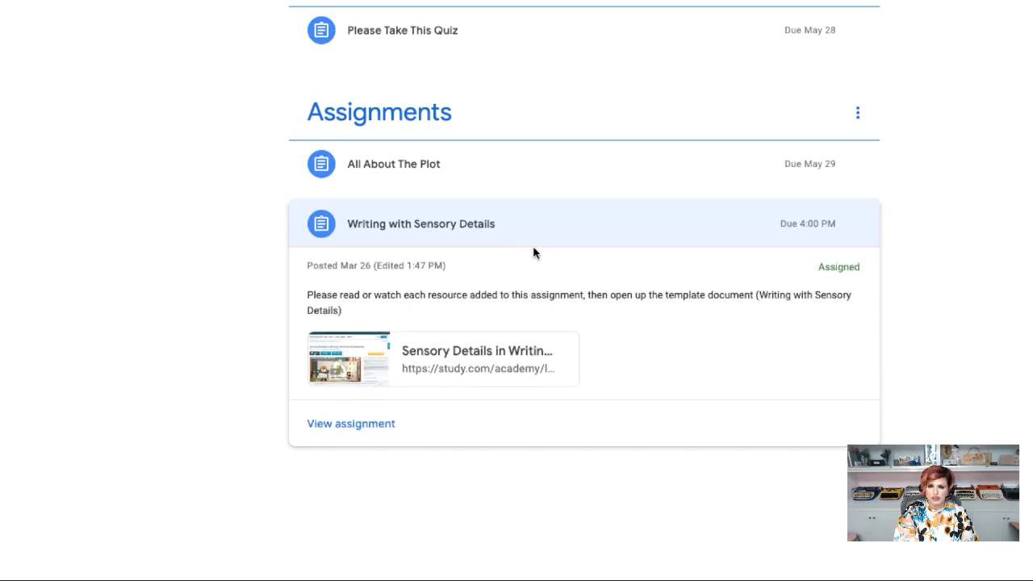
{"action": "mouse_move", "coordinate": [439, 371]}
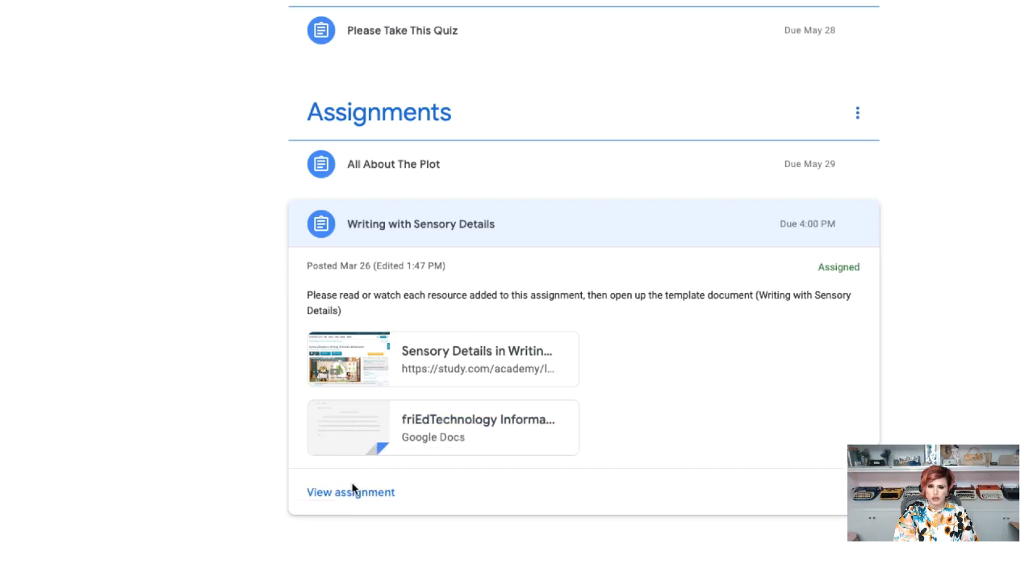
{"action": "left_click", "coordinate": [350, 492]}
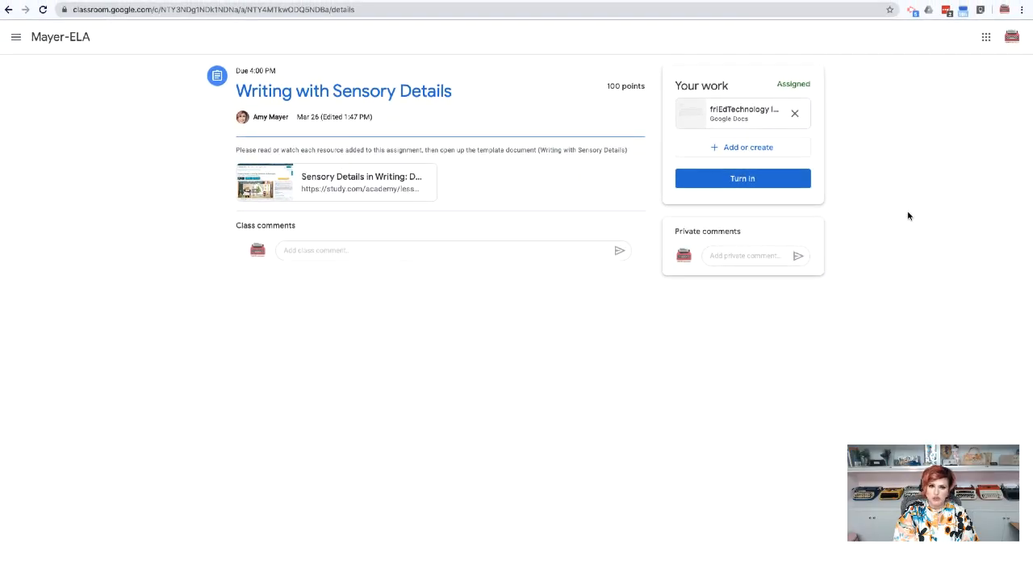
{"action": "mouse_move", "coordinate": [471, 189]}
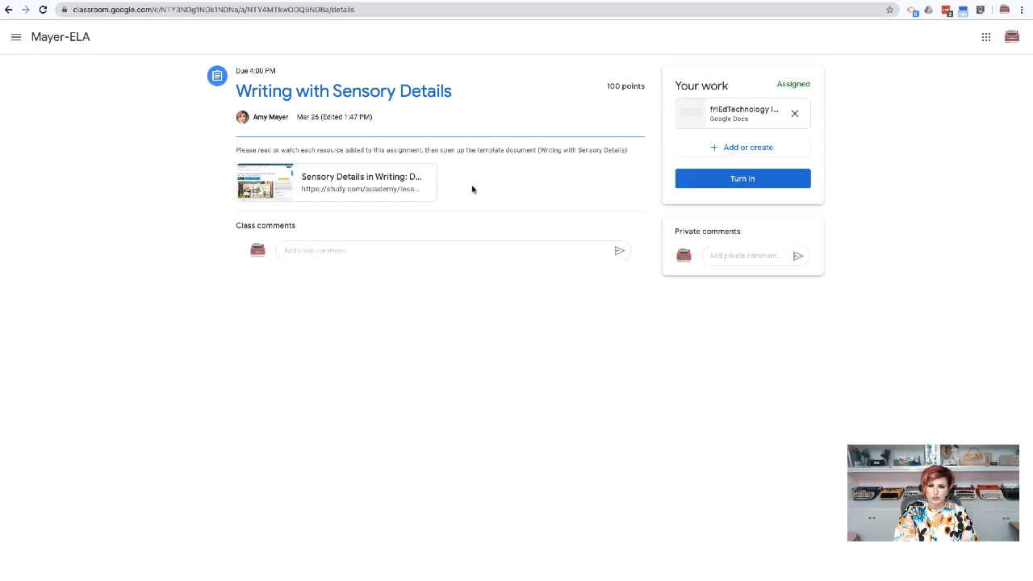
{"action": "mouse_move", "coordinate": [568, 159]}
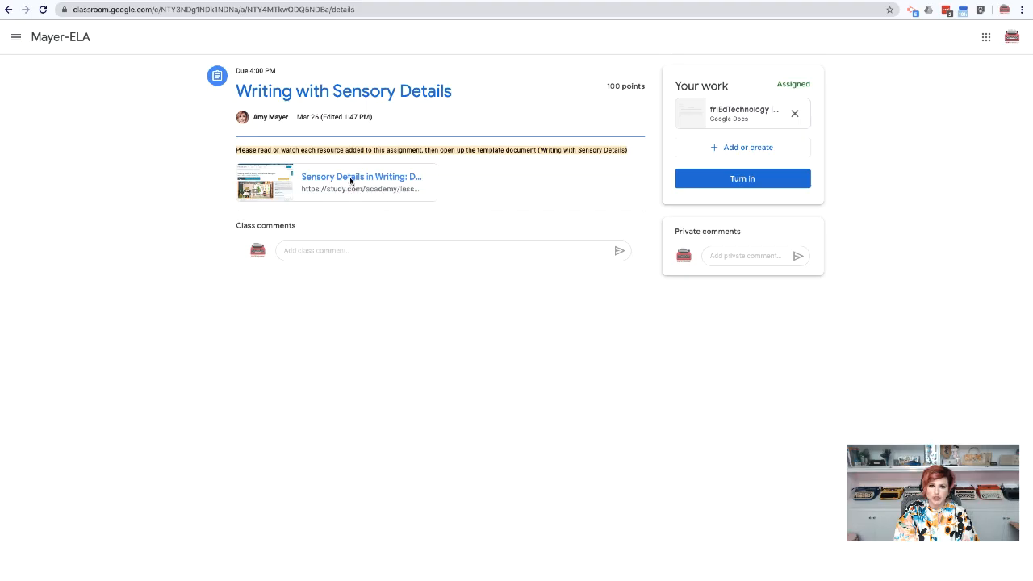
- View the Sensory Details in Writing lesson resource and the student's attached Google Doc
{"action": "left_click", "coordinate": [361, 180]}
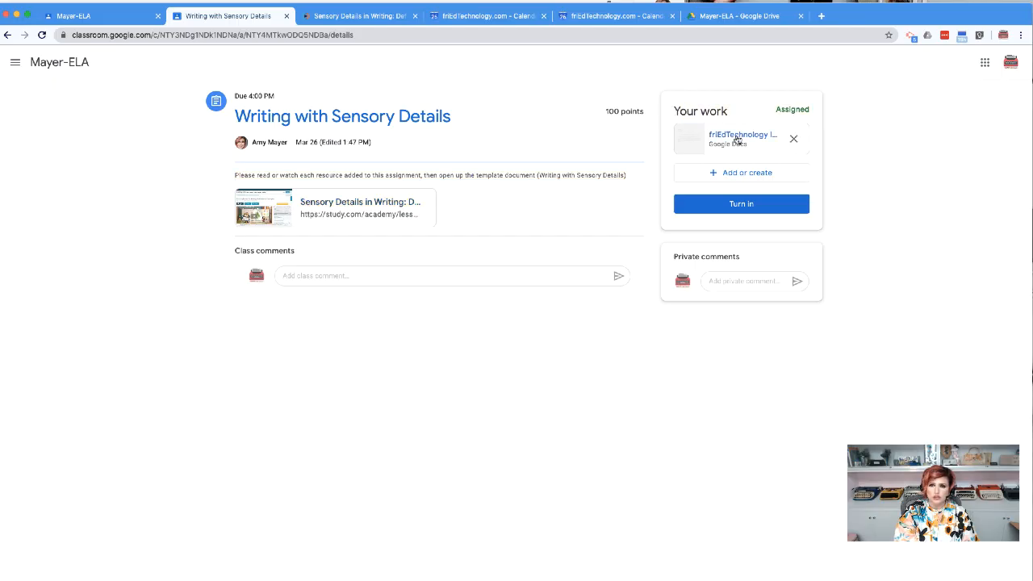
{"action": "mouse_move", "coordinate": [734, 139]}
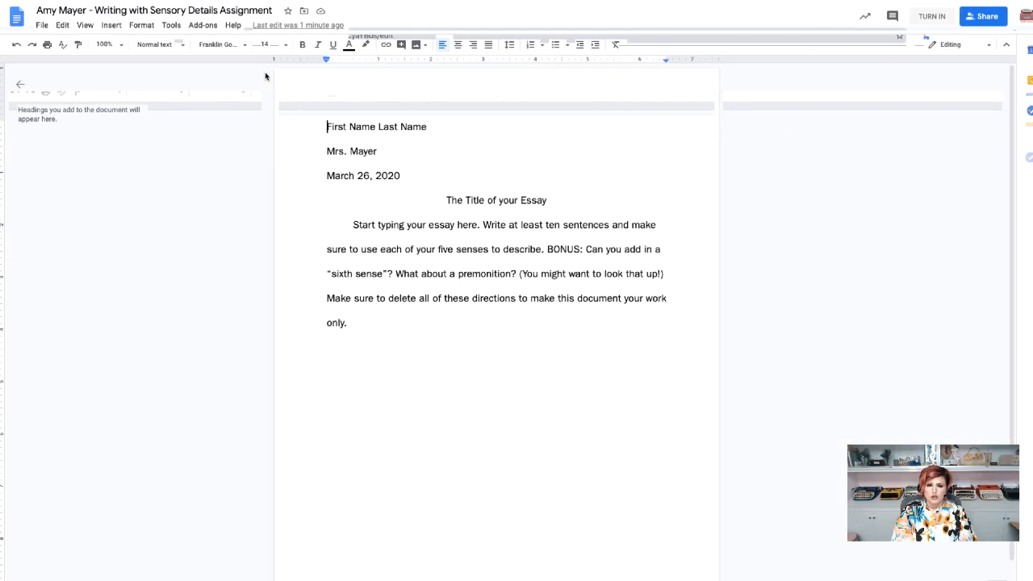
{"action": "left_click", "coordinate": [153, 10]}
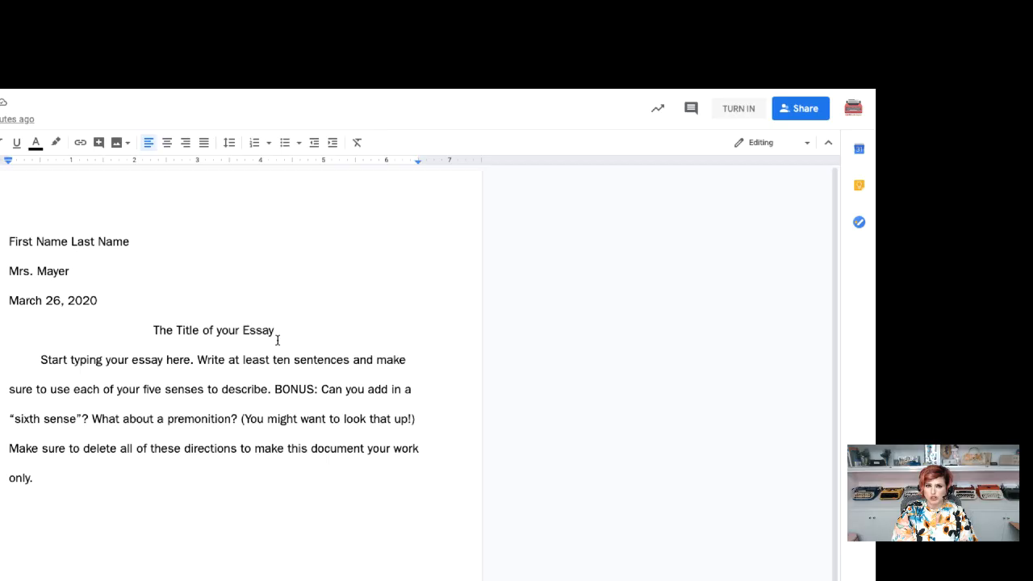
{"action": "mouse_move", "coordinate": [505, 268]}
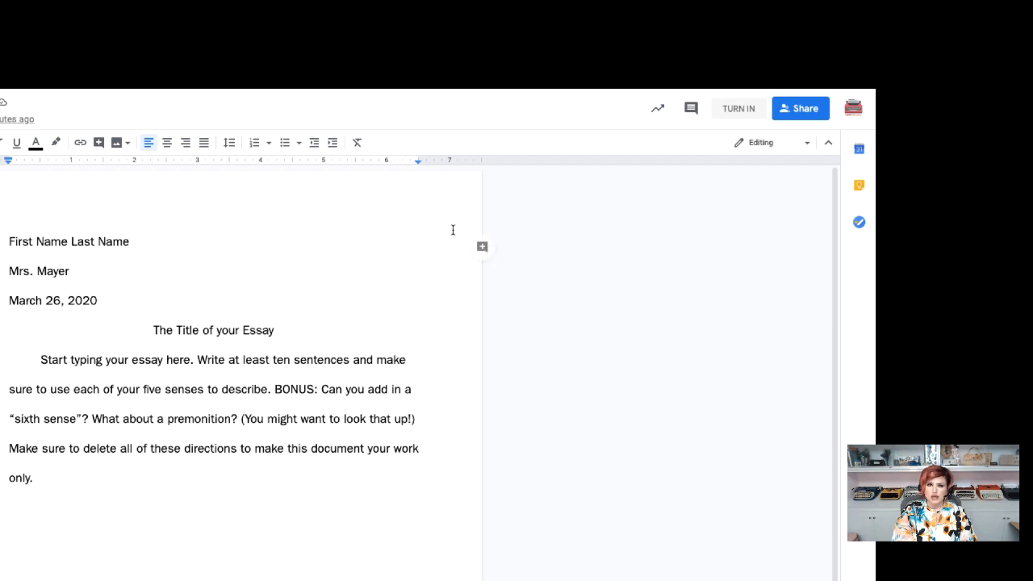
{"action": "mouse_move", "coordinate": [704, 104]}
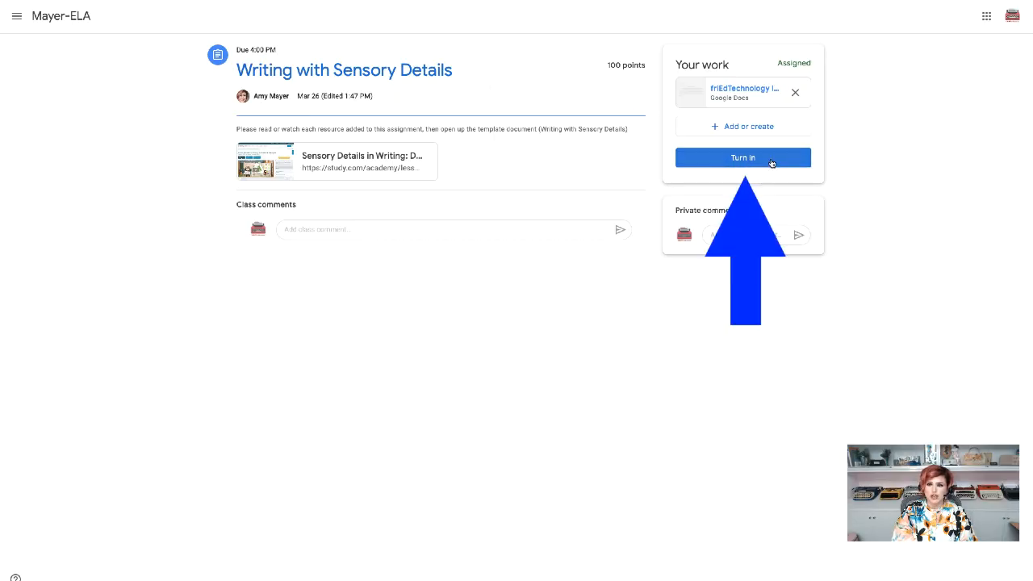
{"action": "mouse_move", "coordinate": [726, 126]}
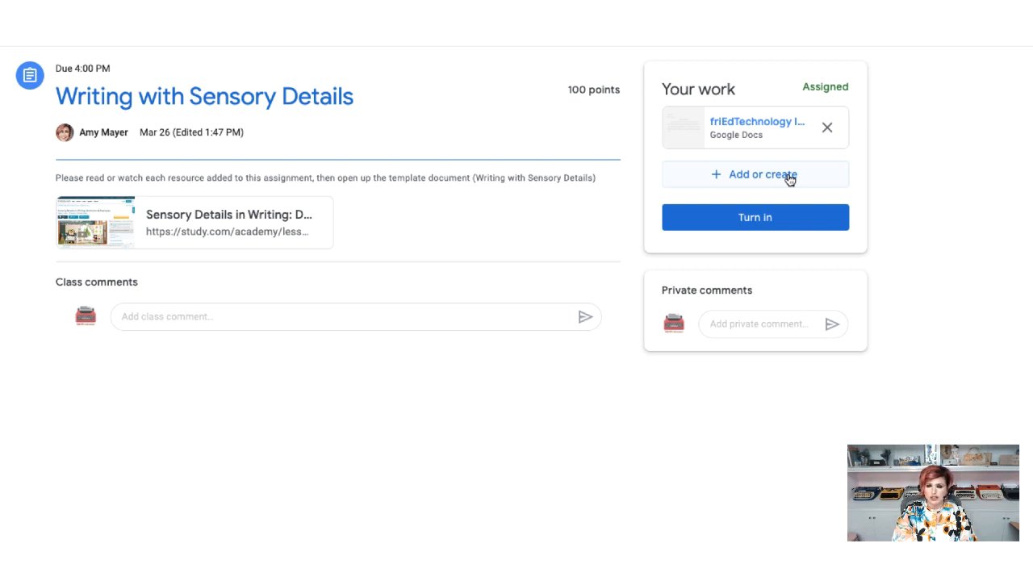
{"action": "mouse_move", "coordinate": [765, 179]}
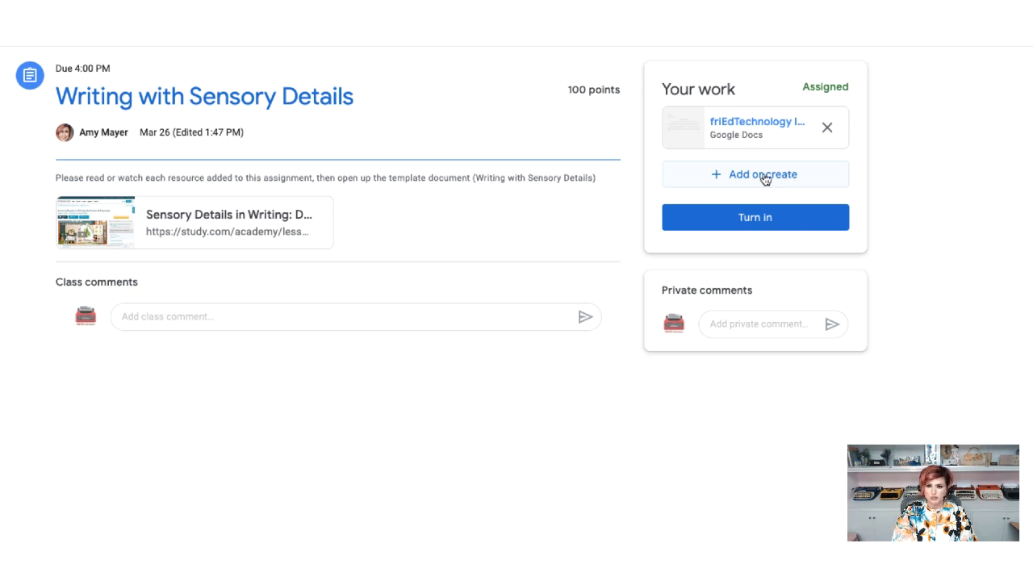
{"action": "left_click", "coordinate": [755, 174]}
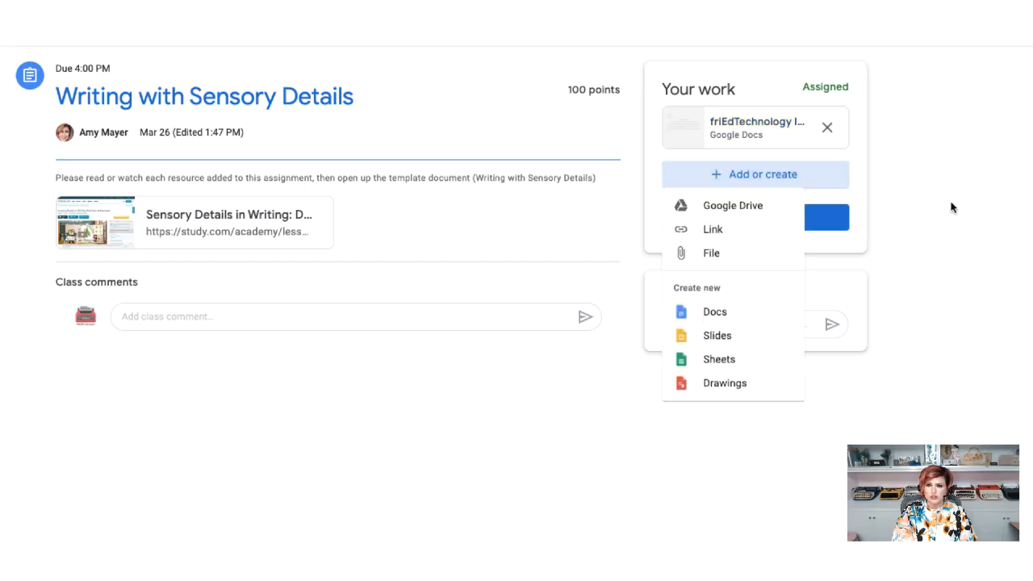
{"action": "mouse_move", "coordinate": [942, 208]}
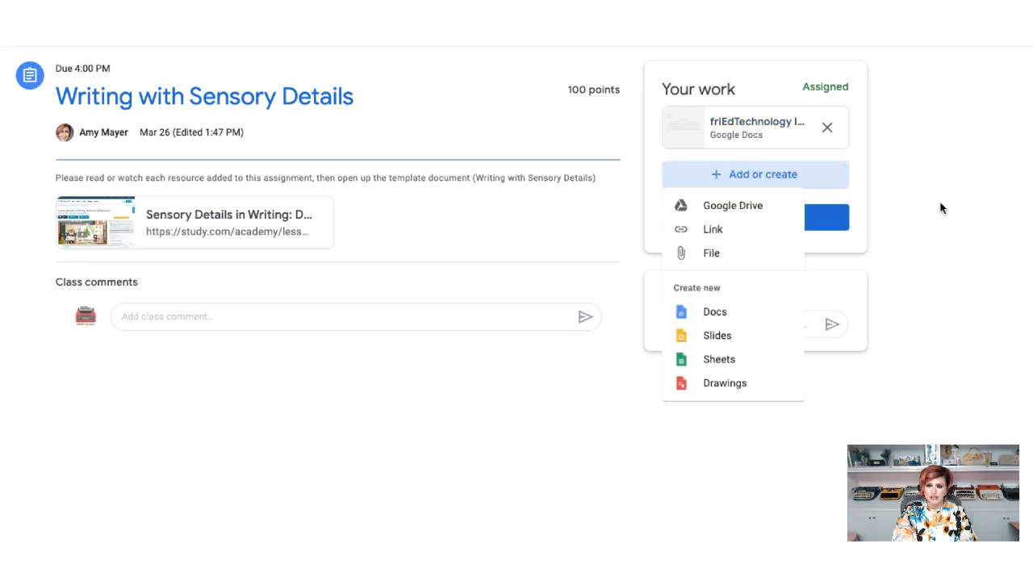
{"action": "mouse_move", "coordinate": [931, 208]}
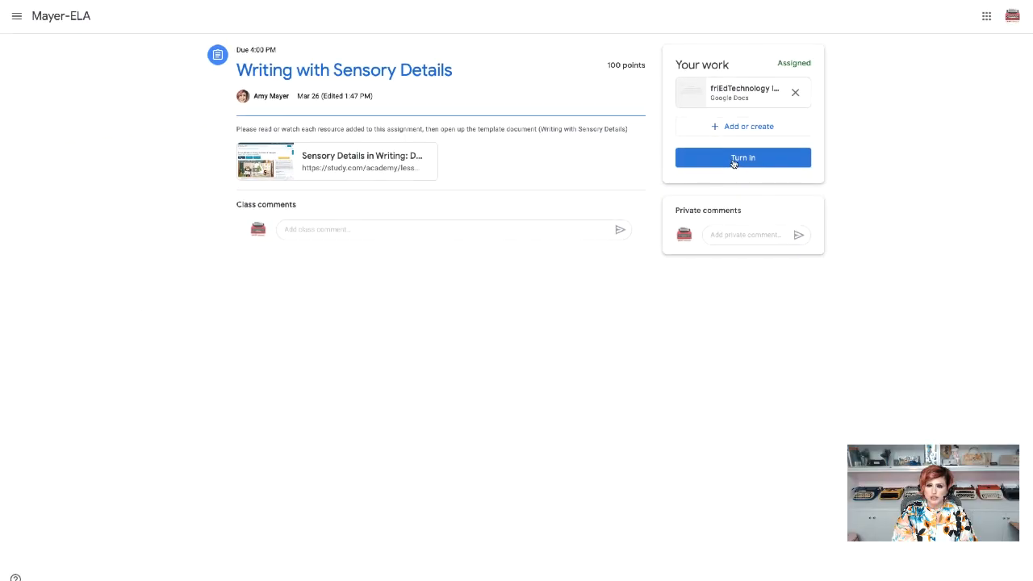
- Turn in the Writing with Sensory Details work, then unsubmit it and confirm
{"action": "left_click", "coordinate": [742, 158]}
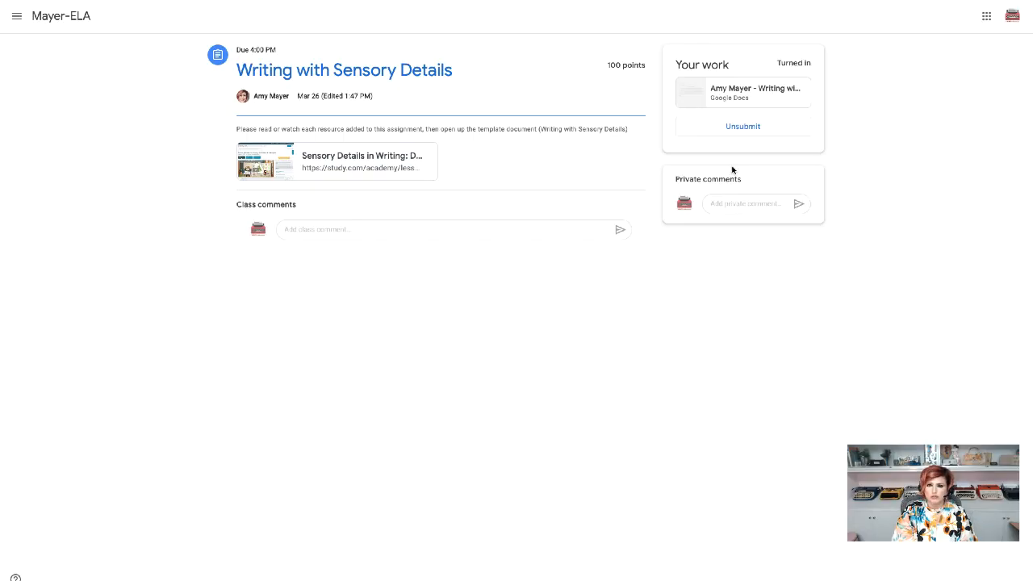
{"action": "mouse_move", "coordinate": [925, 235]}
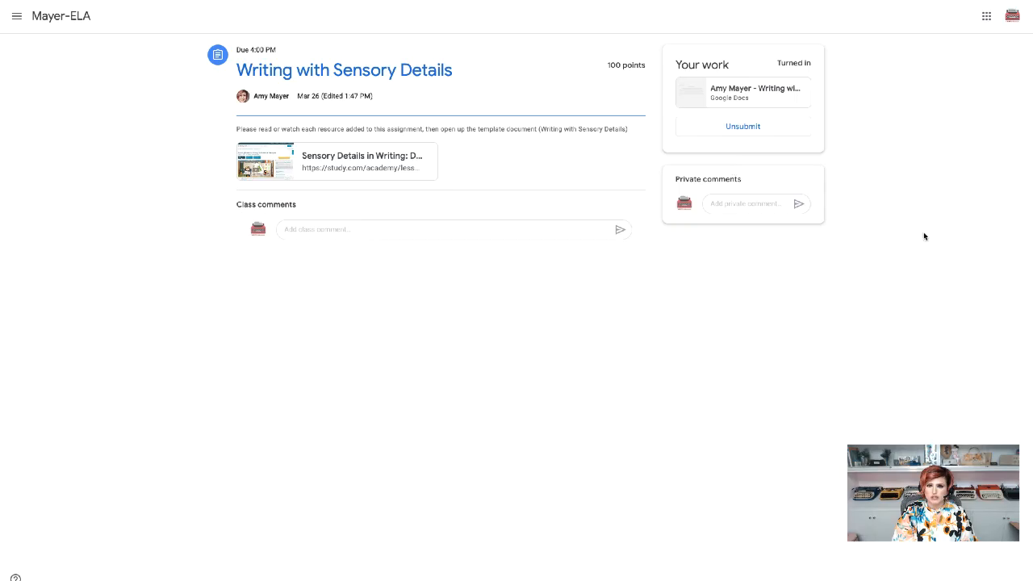
{"action": "mouse_move", "coordinate": [917, 232]}
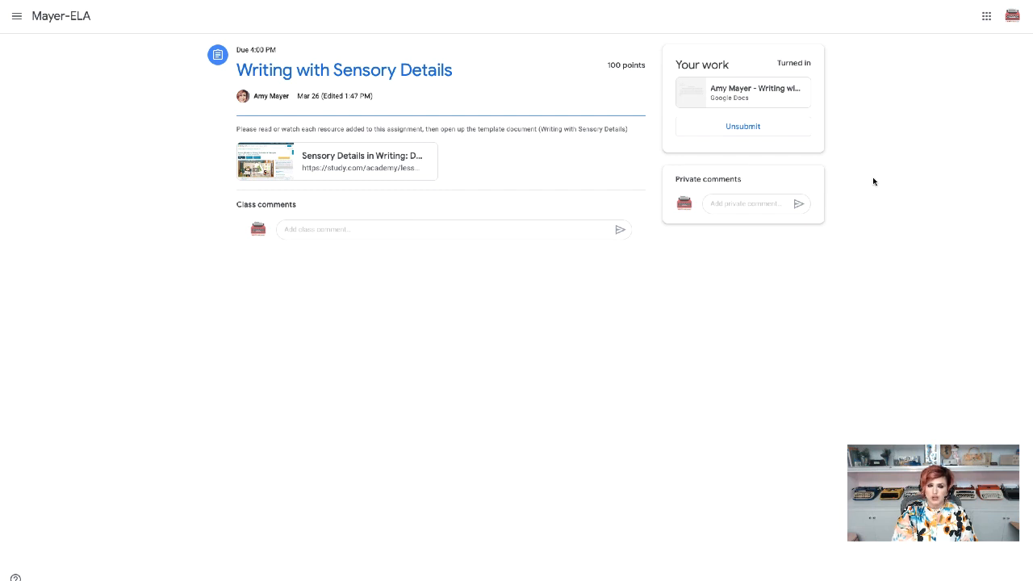
{"action": "mouse_move", "coordinate": [836, 134]}
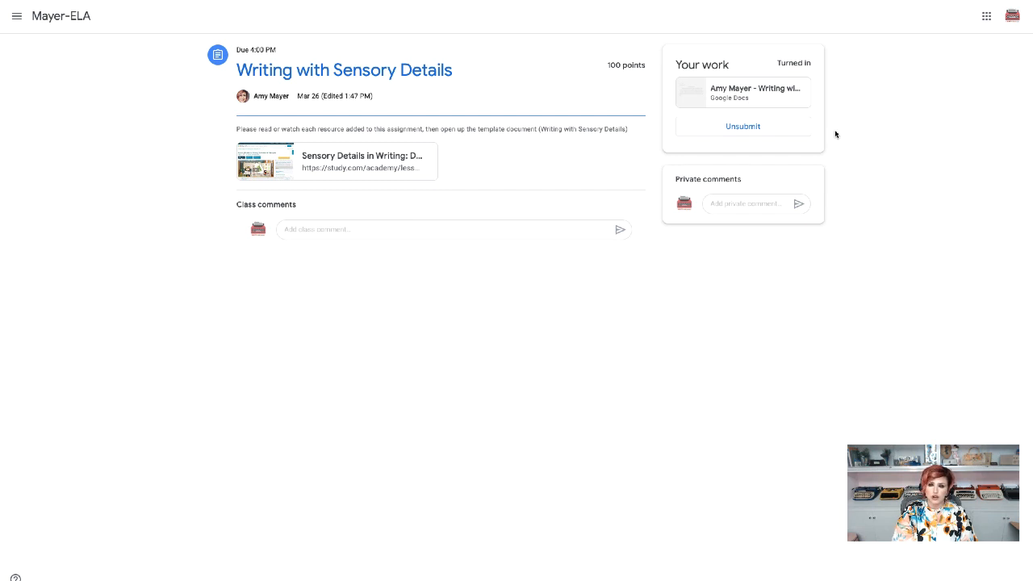
{"action": "mouse_move", "coordinate": [742, 126]}
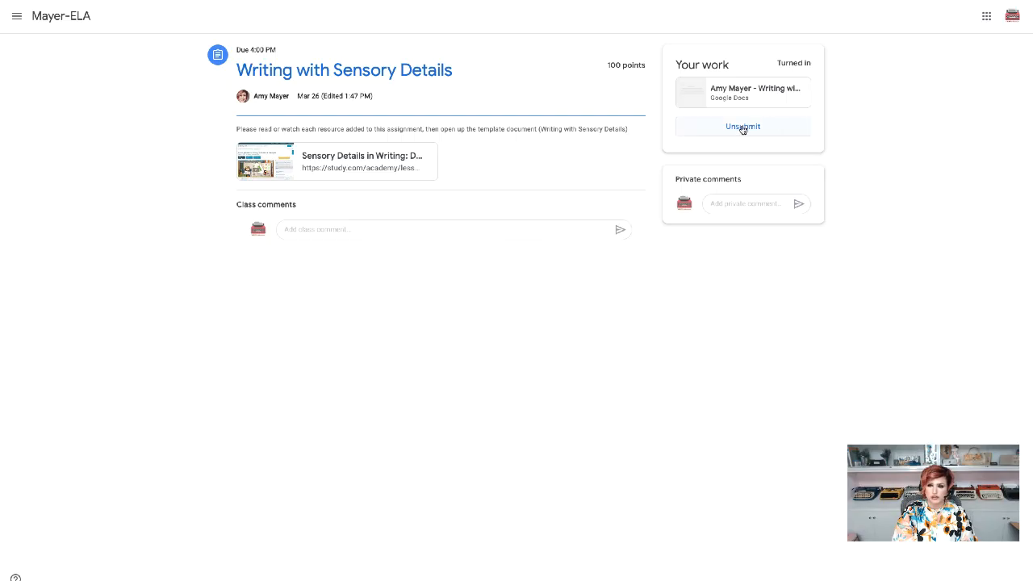
{"action": "left_click", "coordinate": [742, 125]}
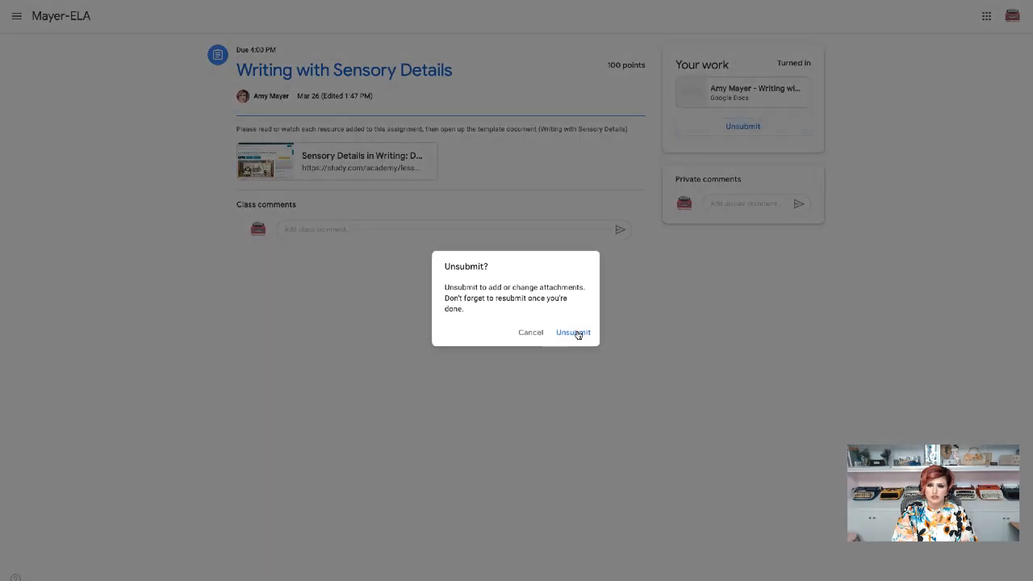
{"action": "left_click", "coordinate": [573, 333]}
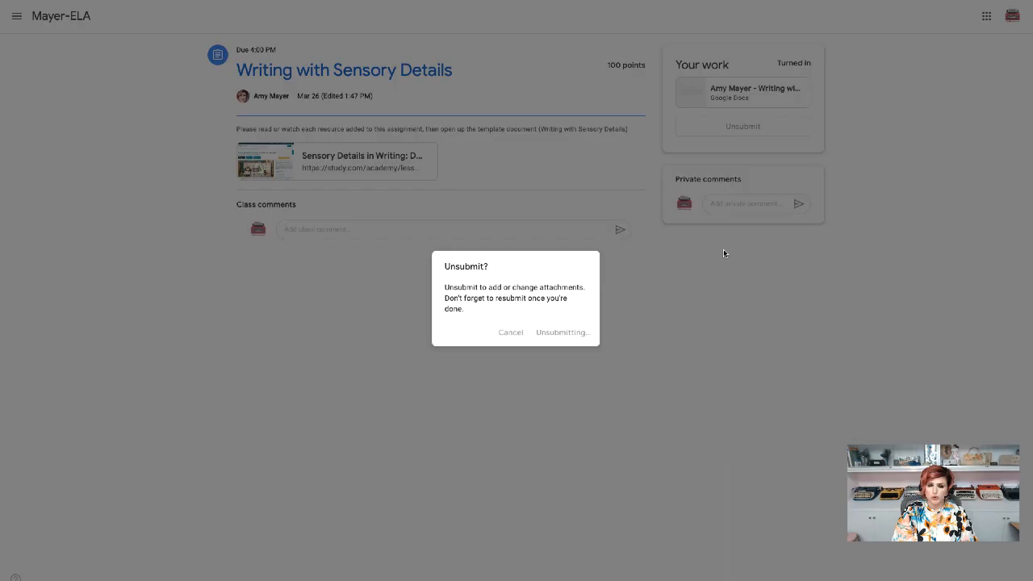
{"action": "left_click", "coordinate": [561, 332]}
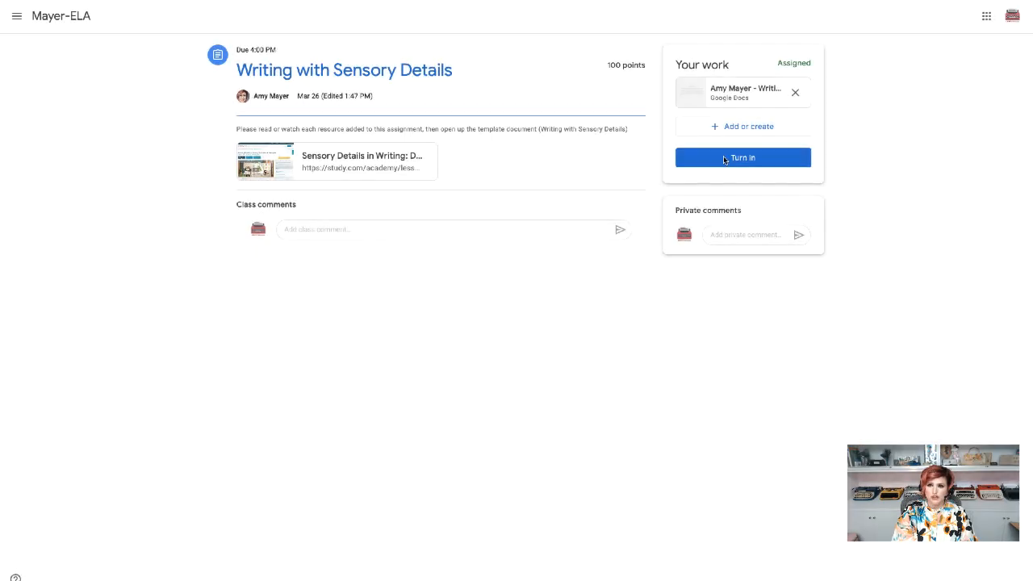
{"action": "mouse_move", "coordinate": [783, 184]}
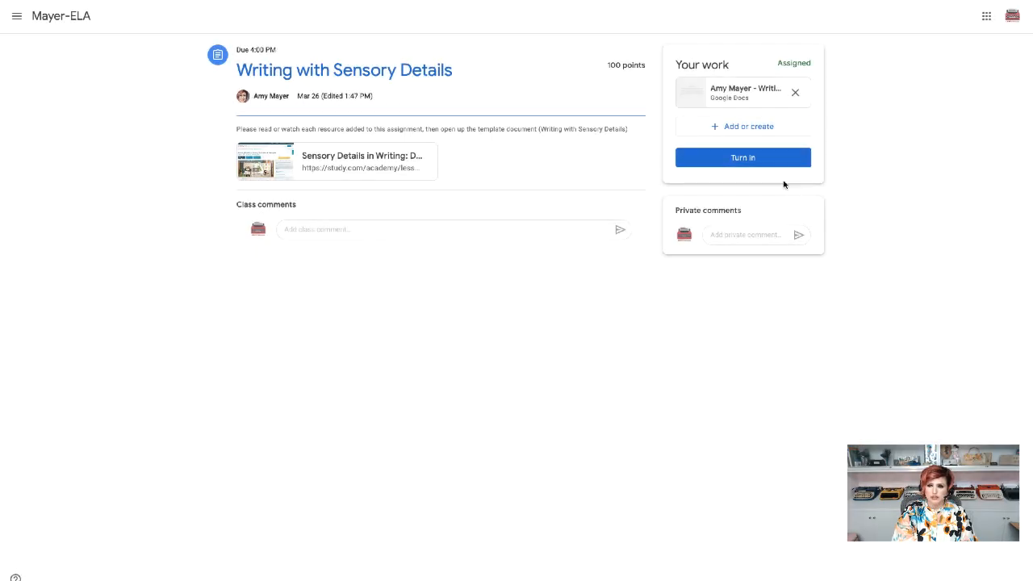
- Turn the attached document in again and confirm the submission
{"action": "left_click", "coordinate": [743, 158]}
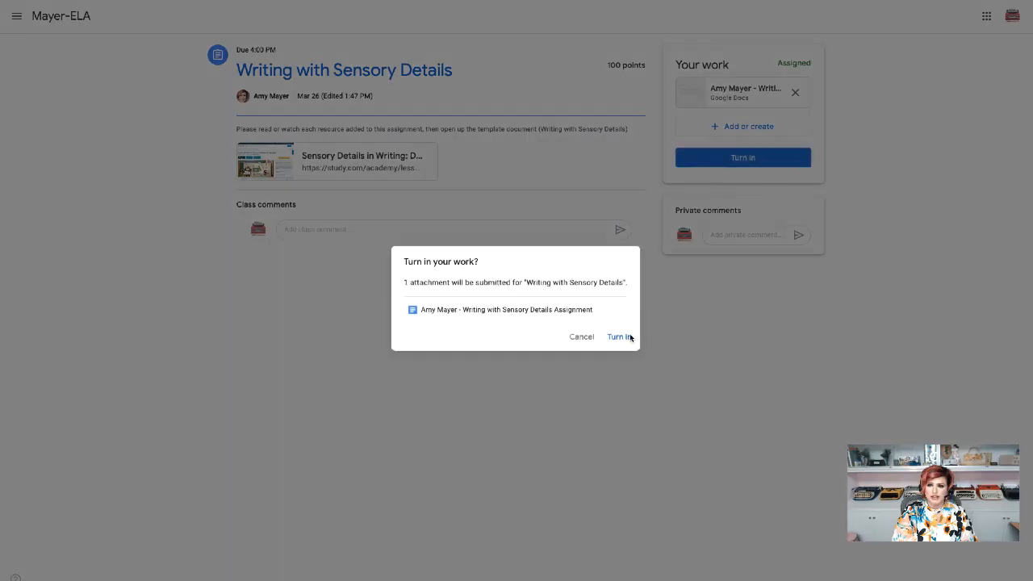
{"action": "left_click", "coordinate": [618, 338]}
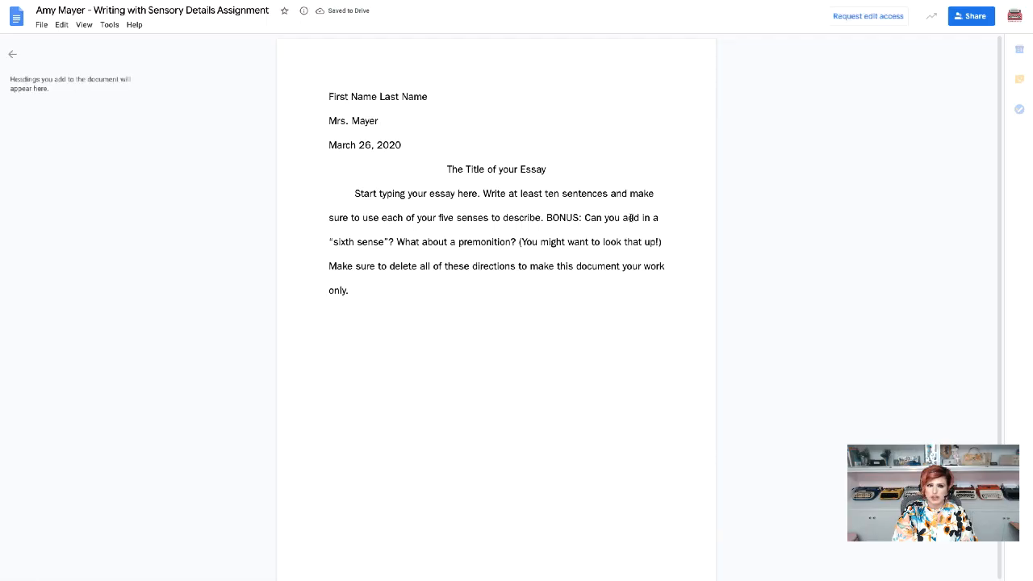
- Check the Request edit access notice confirming the turned-in essay is view-only
{"action": "left_click_drag", "start_coordinate": [423, 194], "coordinate": [418, 242]}
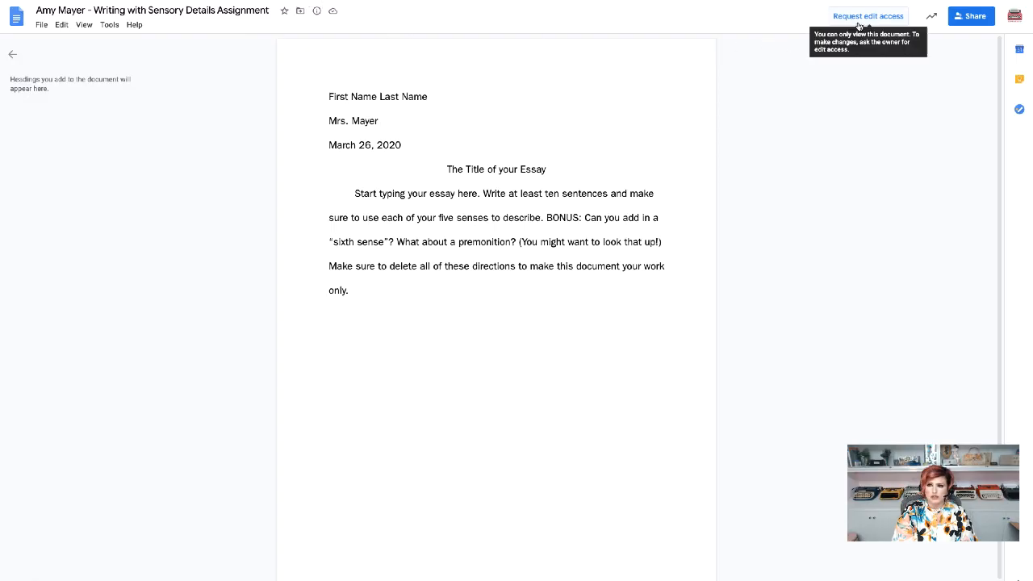
{"action": "mouse_move", "coordinate": [240, 48]}
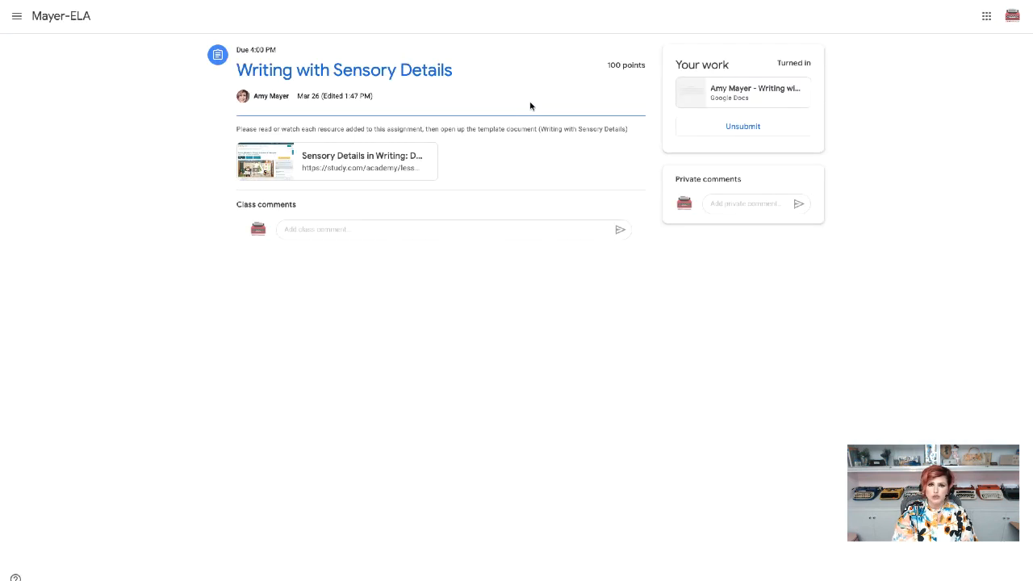
- Unsubmit the Writing with Sensory Details assignment, then turn the attached document in again
{"action": "left_click", "coordinate": [742, 126]}
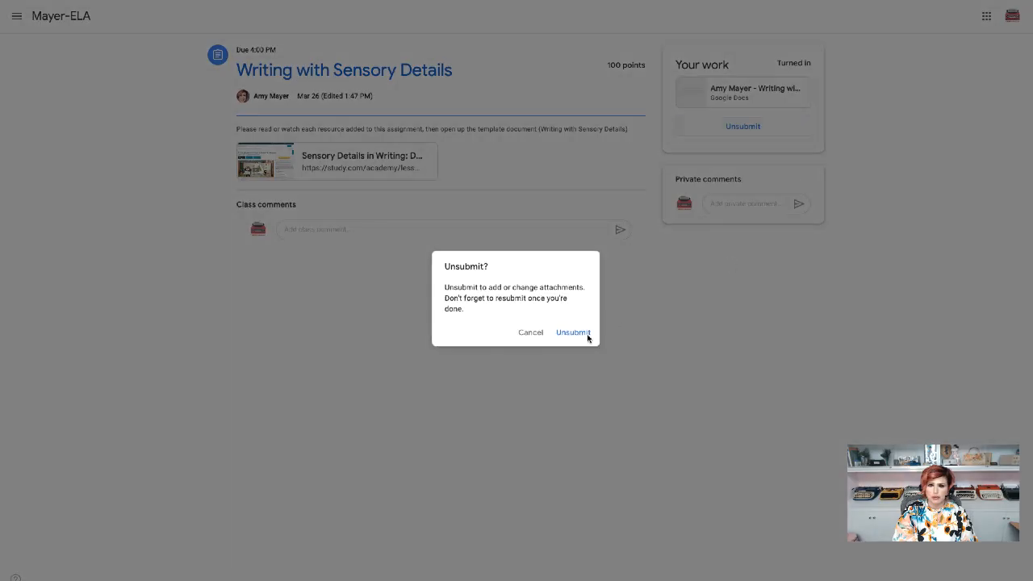
{"action": "left_click", "coordinate": [573, 332]}
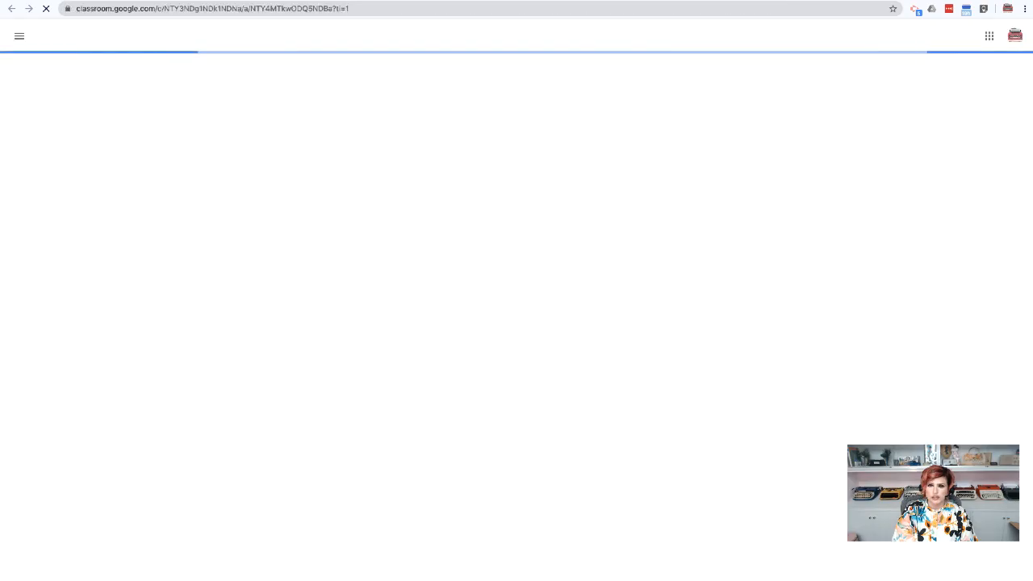
{"action": "left_click", "coordinate": [745, 176]}
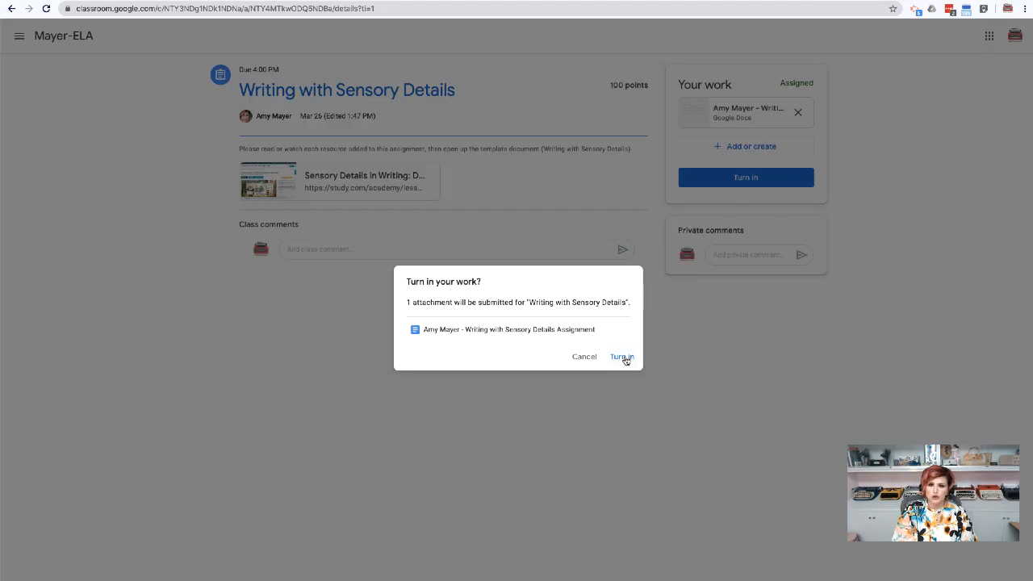
{"action": "mouse_move", "coordinate": [669, 361]}
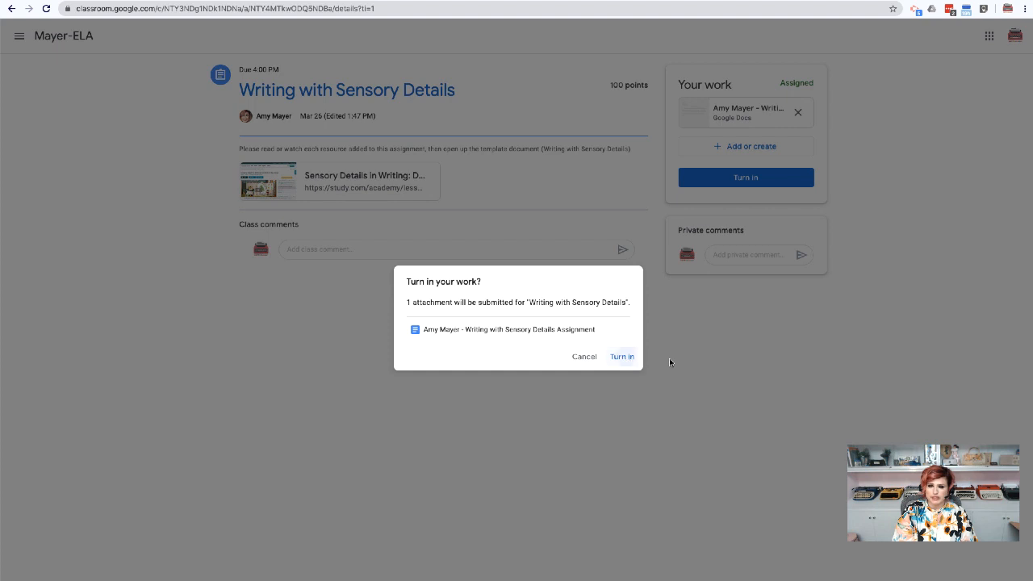
{"action": "left_click", "coordinate": [621, 357]}
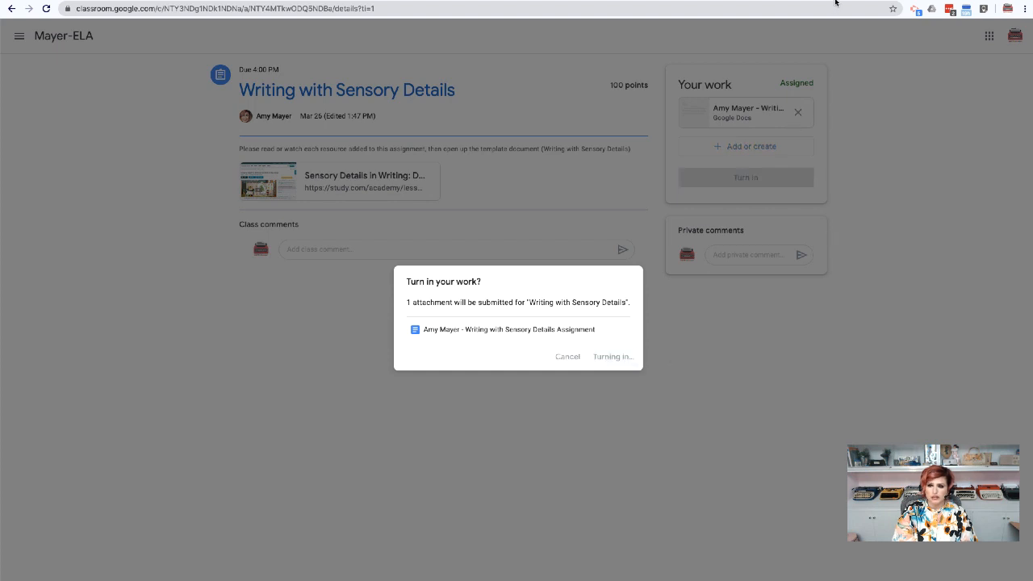
{"action": "left_click", "coordinate": [611, 357]}
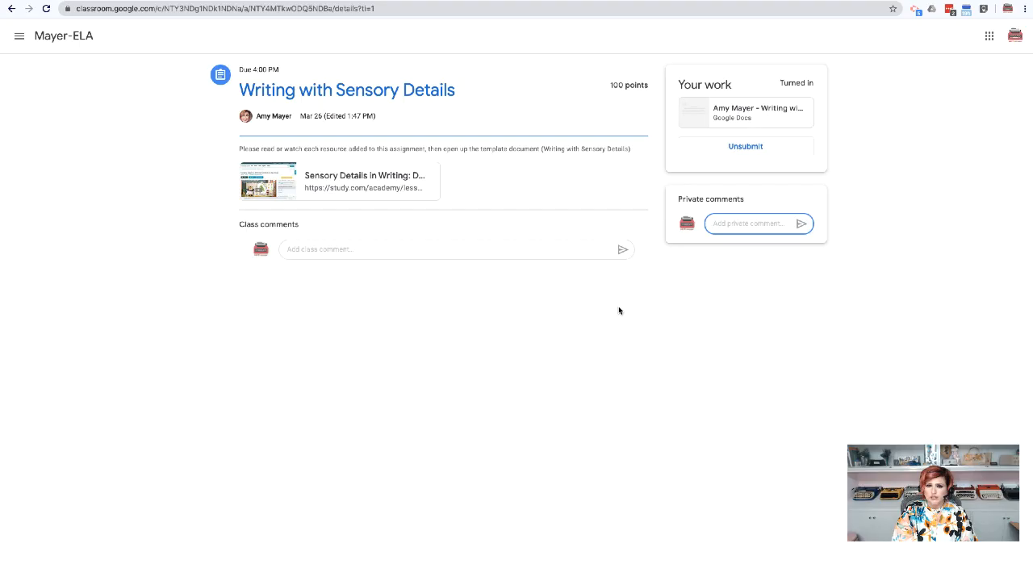
- Post a private comment asking Mrs. Mayer if the work can be turned in next Monday instead
{"action": "left_click", "coordinate": [751, 223]}
{"action": "type", "text": "Mrs. Mayer: I thought you said we could turn this in next Monday instead of today? Is that right? The due date says today."}
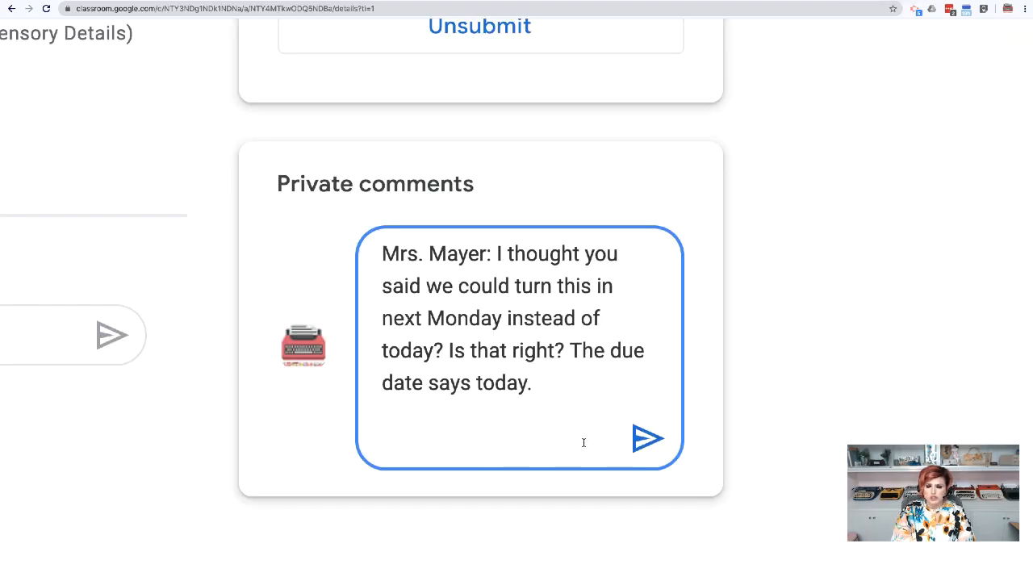
{"action": "mouse_move", "coordinate": [646, 439]}
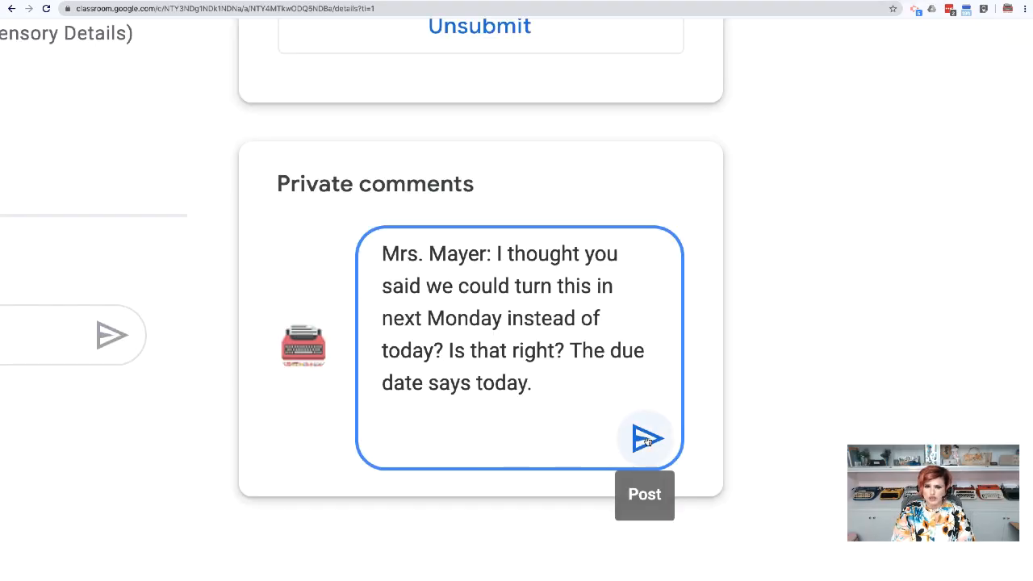
{"action": "left_click", "coordinate": [643, 437]}
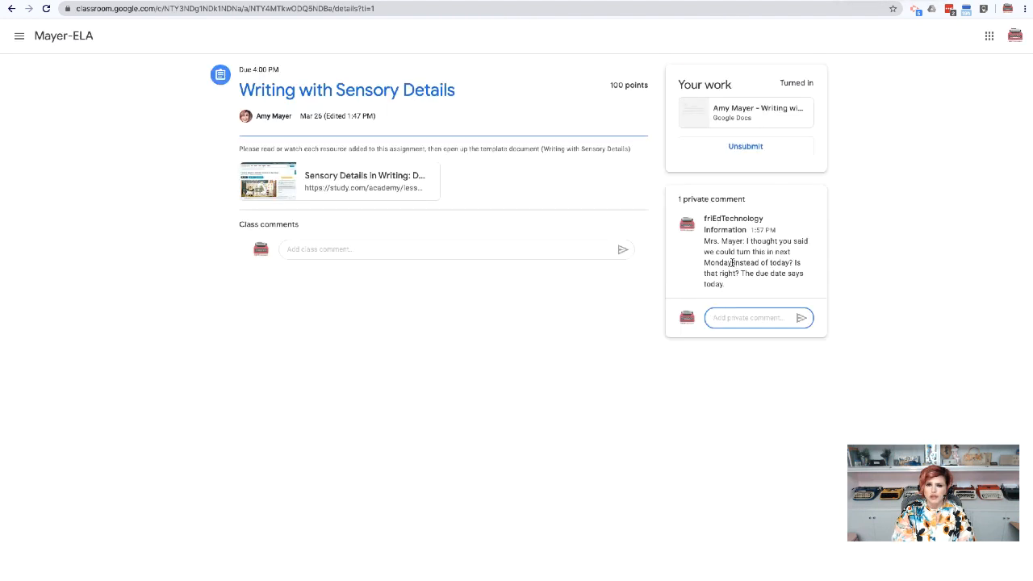
- Post the due-date question as a class comment and open the attached essay doc
{"action": "left_click", "coordinate": [444, 249]}
{"action": "type", "text": "Mrs. Mayer: I thought you said we could turn this in next Monday instead of today? Is that right? The due date says today."}
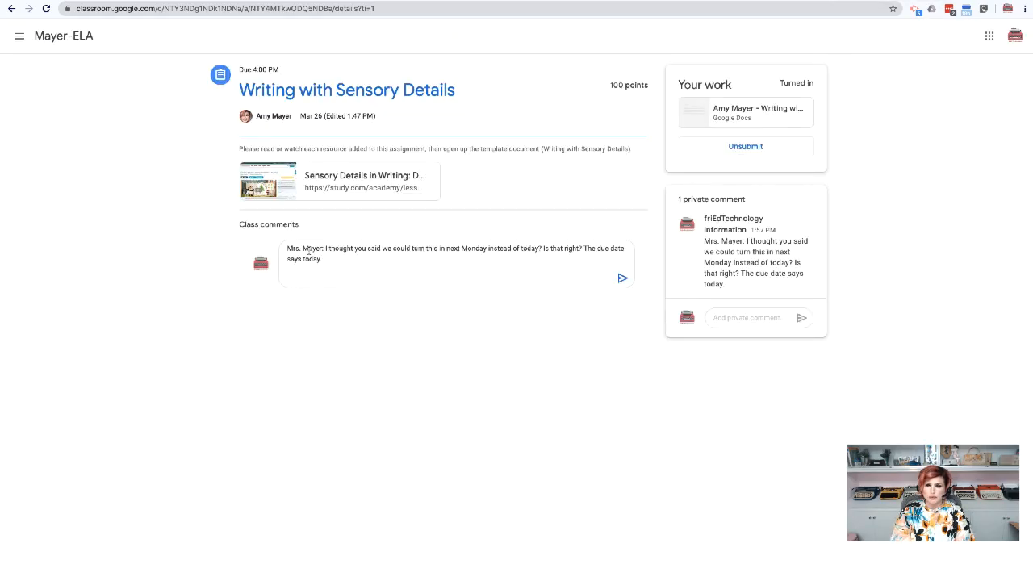
{"action": "mouse_move", "coordinate": [623, 278]}
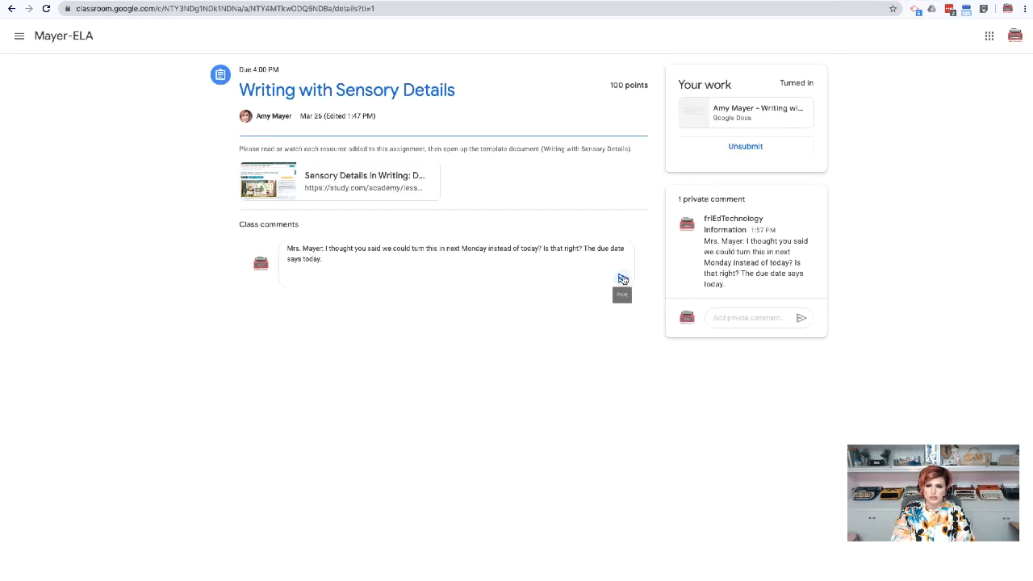
{"action": "left_click", "coordinate": [621, 278]}
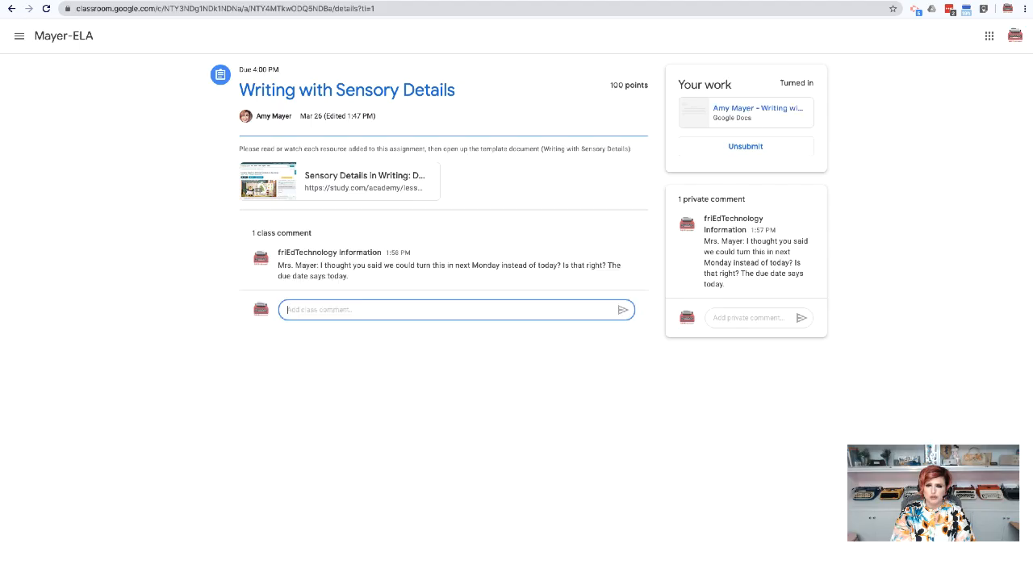
{"action": "left_click", "coordinate": [755, 112]}
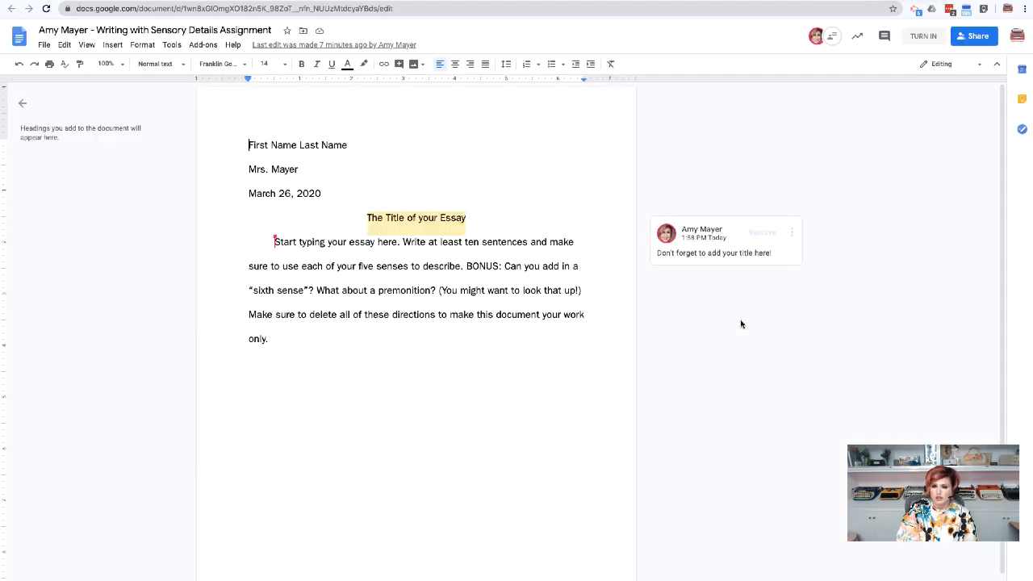
{"action": "mouse_move", "coordinate": [476, 332]}
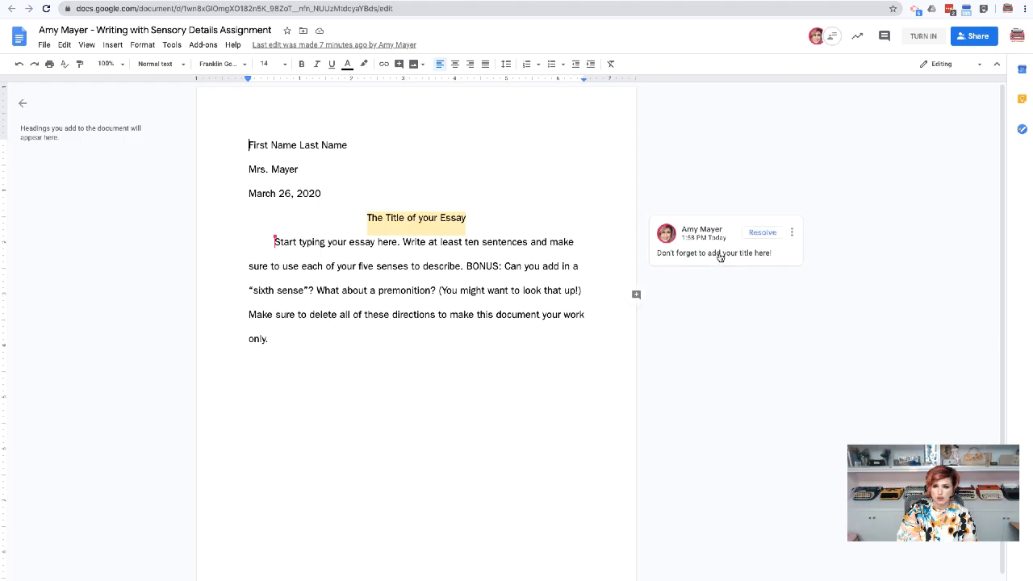
- Read the teacher's margin comment reminding to add a title to the essay
{"action": "left_click", "coordinate": [713, 251]}
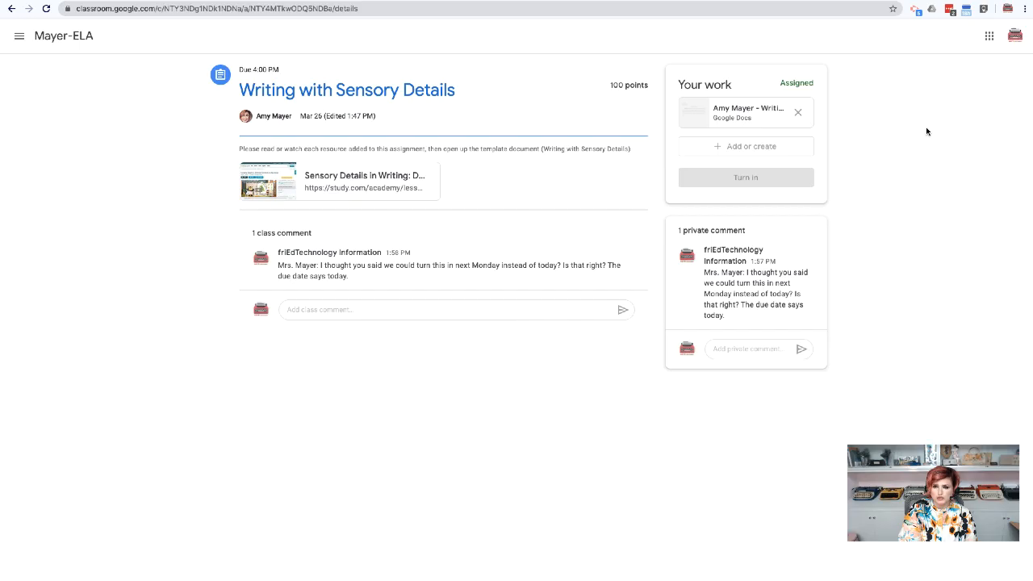
- Remove the essay attachment from the work and choose to add a file from Google Drive
{"action": "left_click", "coordinate": [797, 111]}
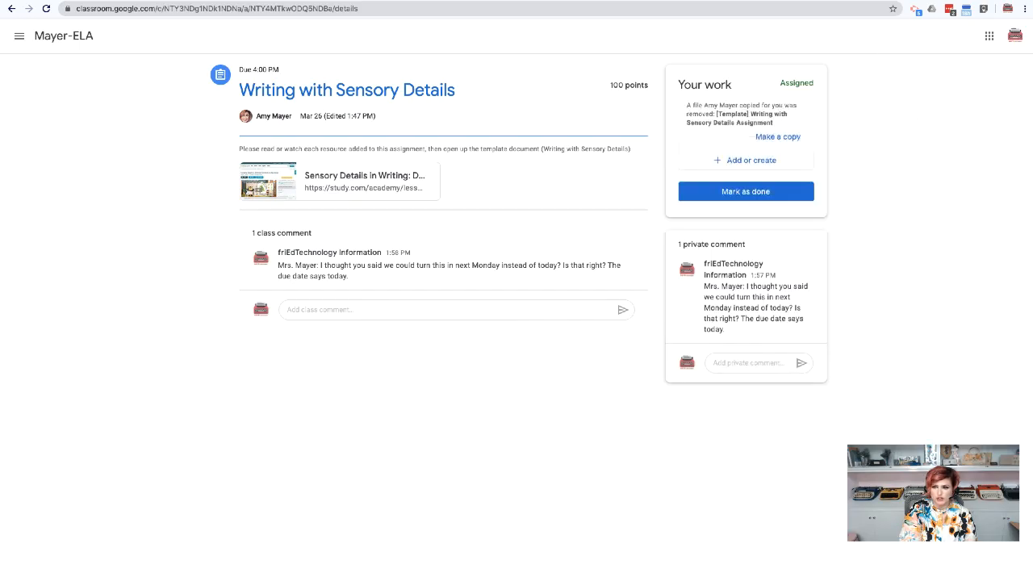
{"action": "mouse_move", "coordinate": [845, 107]}
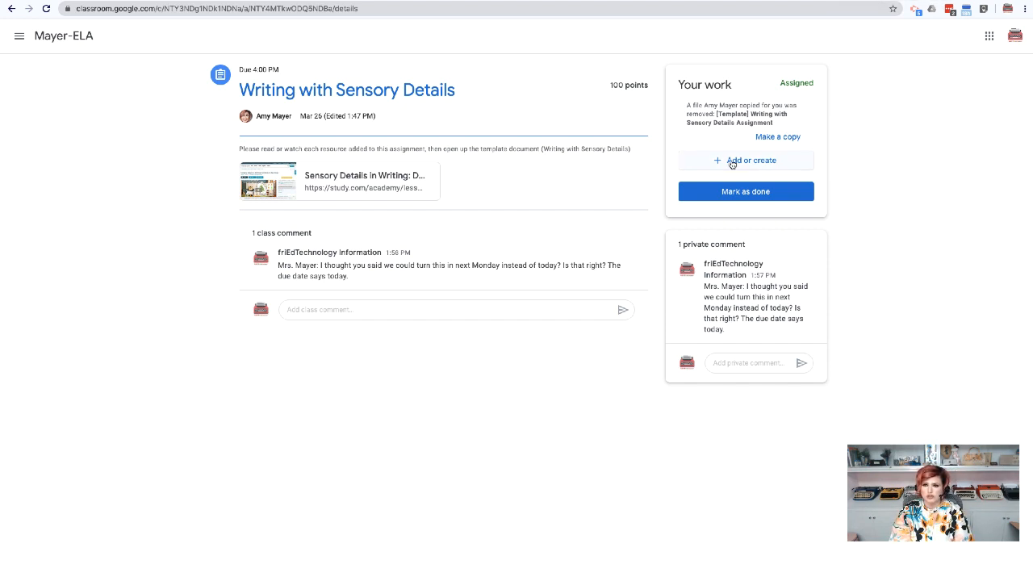
{"action": "left_click", "coordinate": [746, 161]}
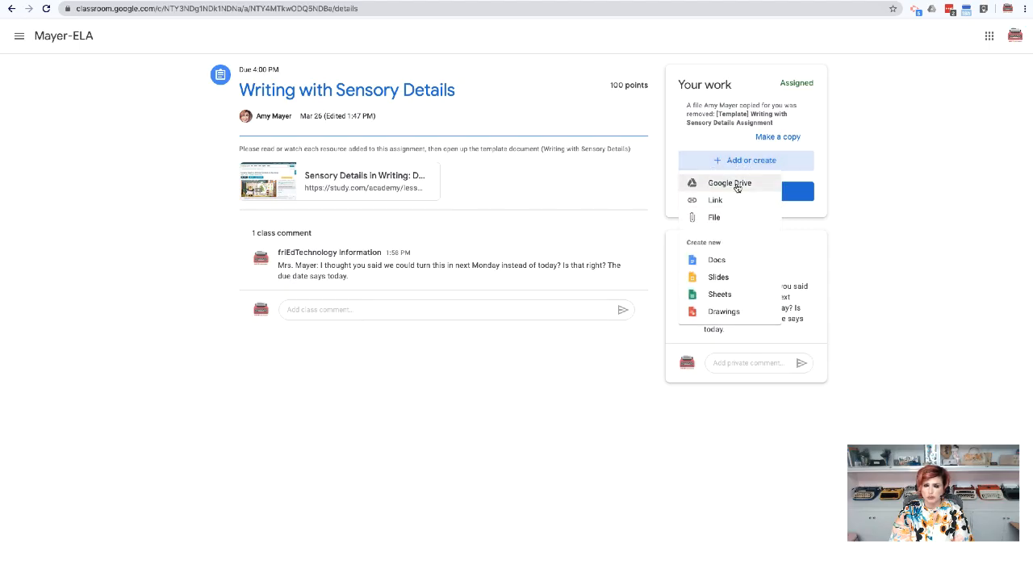
{"action": "left_click", "coordinate": [727, 182]}
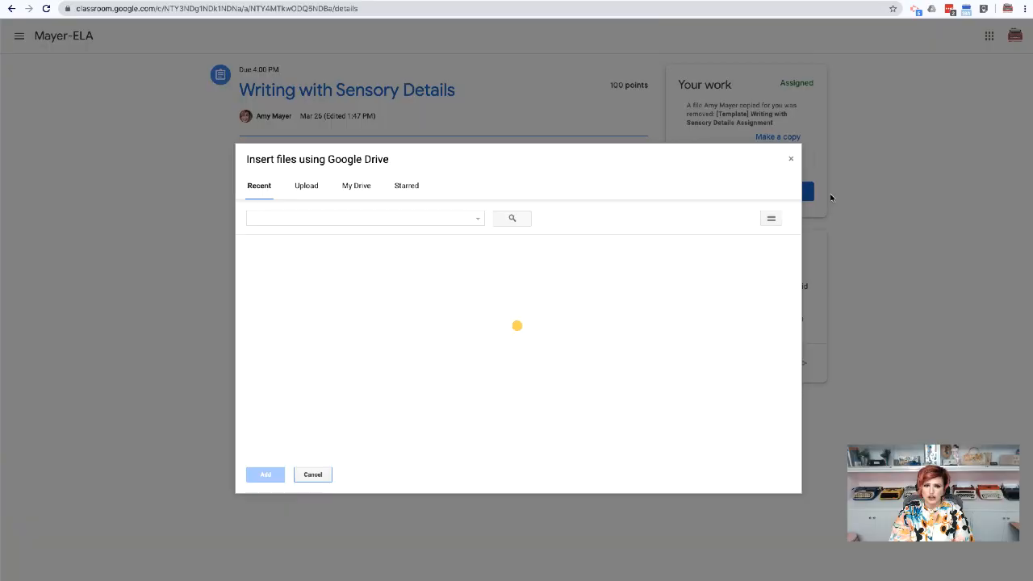
{"action": "mouse_move", "coordinate": [347, 294]}
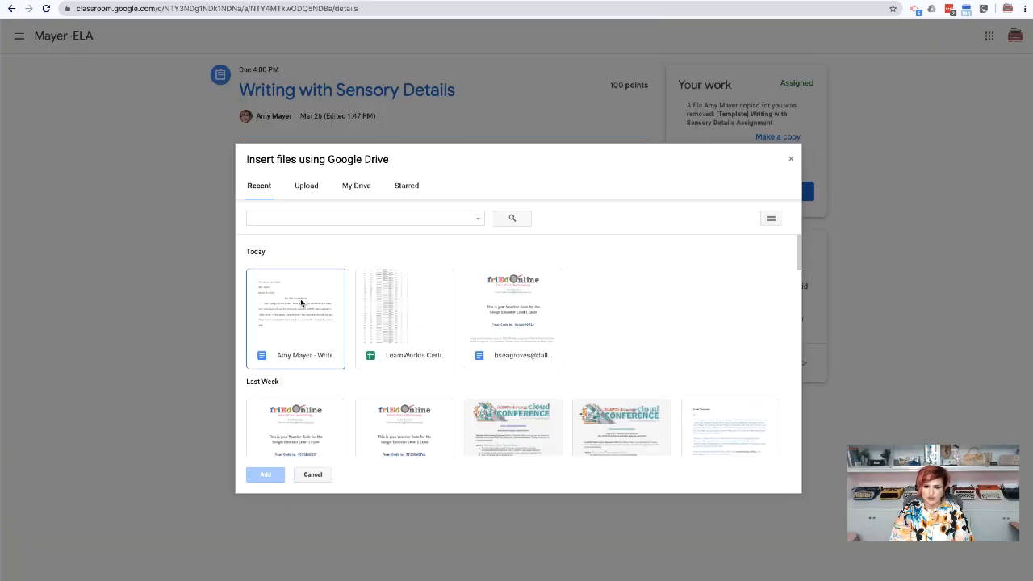
- Reattach the Writing with Sensory Details essay from Drive's Recent files
{"action": "left_click", "coordinate": [295, 315]}
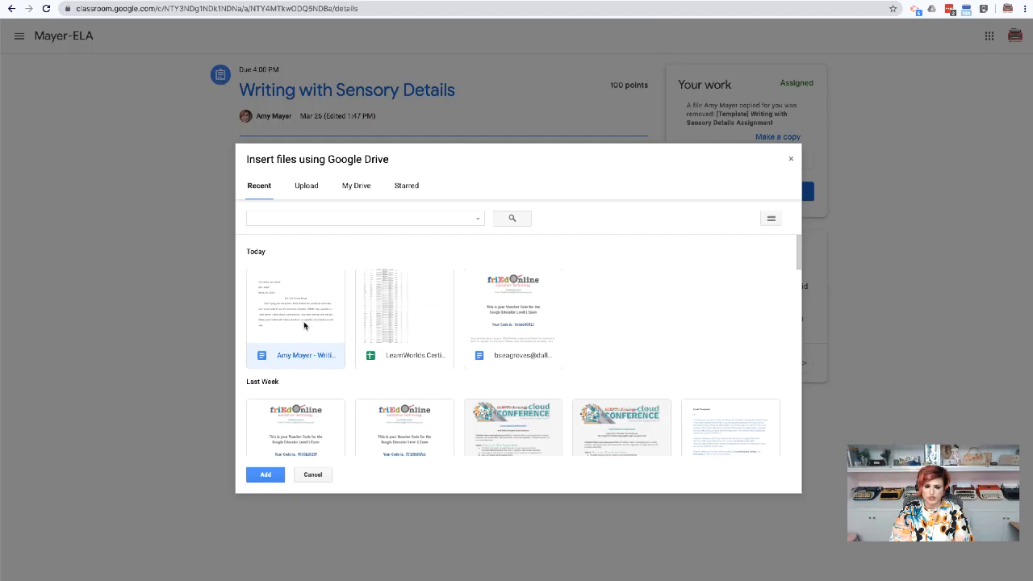
{"action": "mouse_move", "coordinate": [642, 142]}
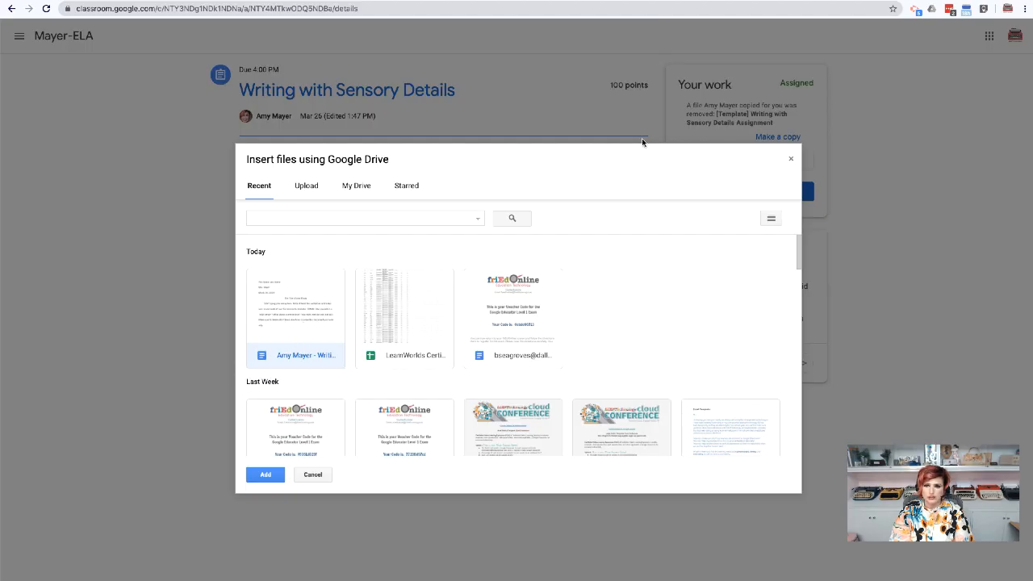
{"action": "mouse_move", "coordinate": [374, 155]}
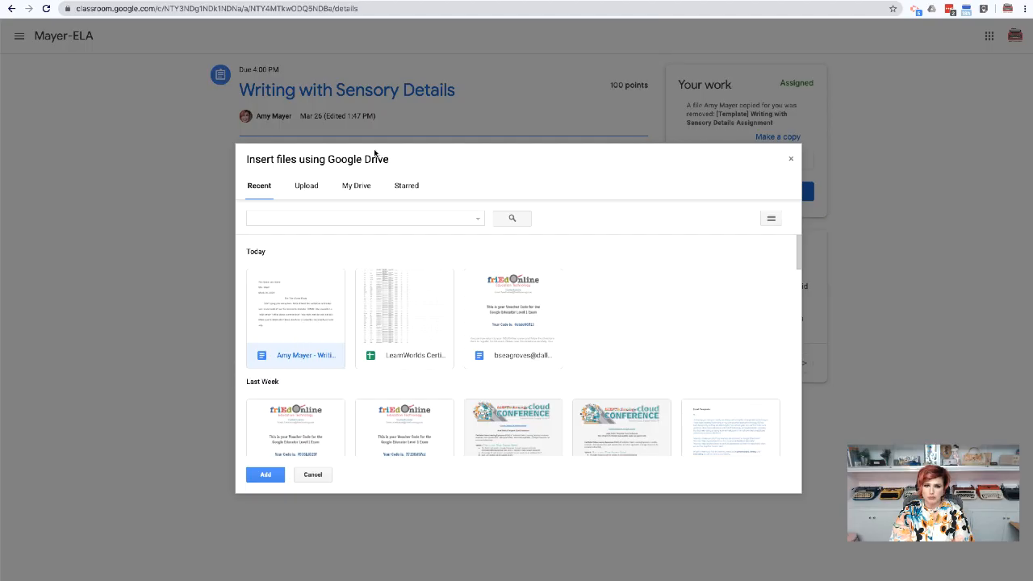
{"action": "mouse_move", "coordinate": [313, 334]}
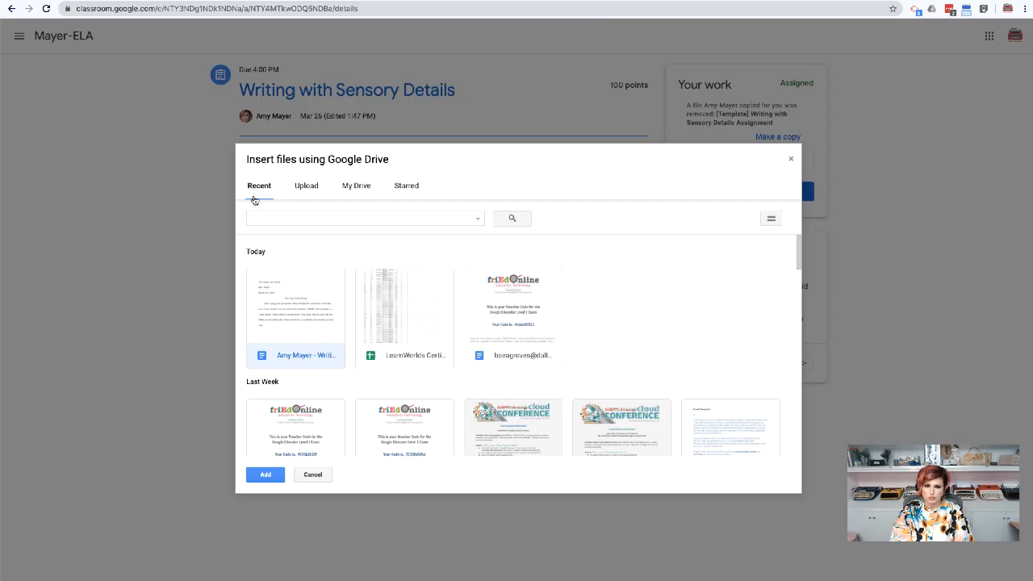
{"action": "left_click", "coordinate": [295, 315]}
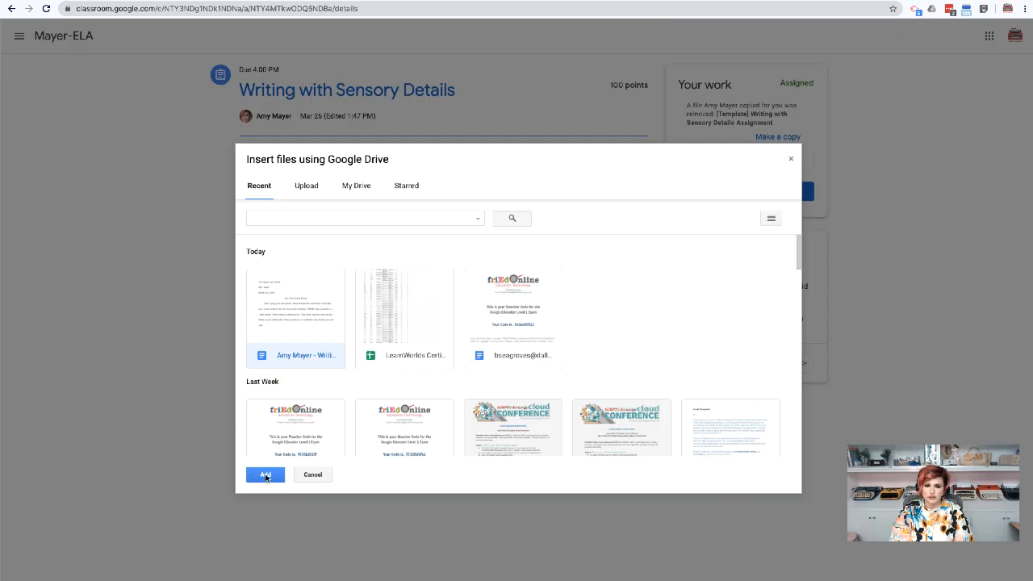
{"action": "left_click", "coordinate": [265, 475]}
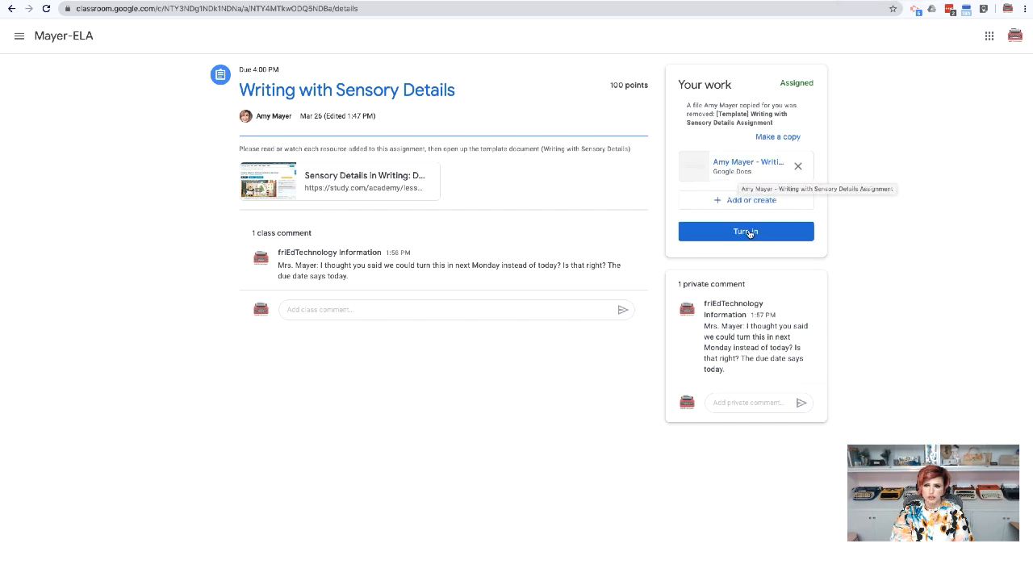
- Turn the assignment in again and return to the Mayer-ELA class stream
{"action": "left_click", "coordinate": [746, 232]}
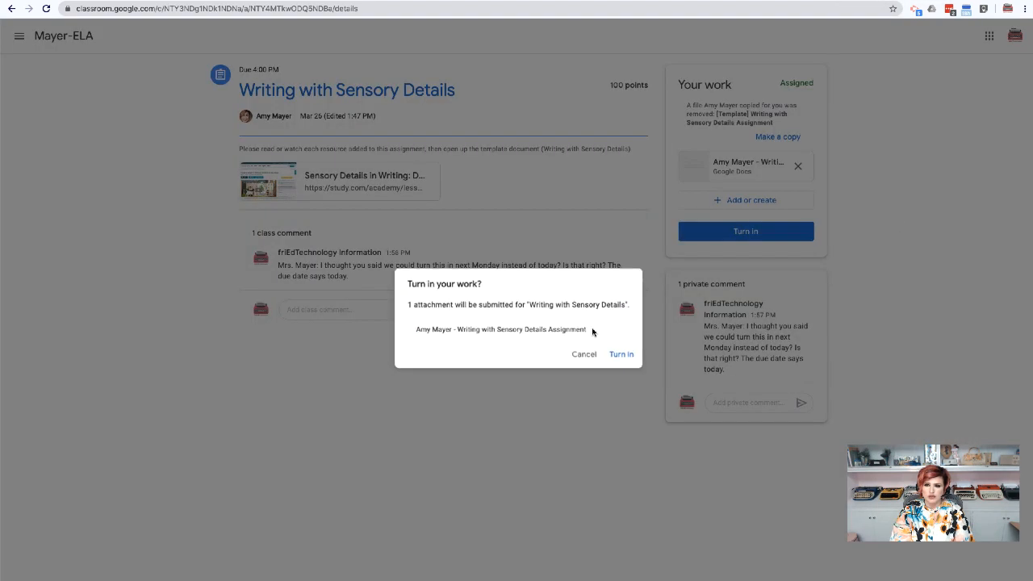
{"action": "left_click", "coordinate": [621, 354]}
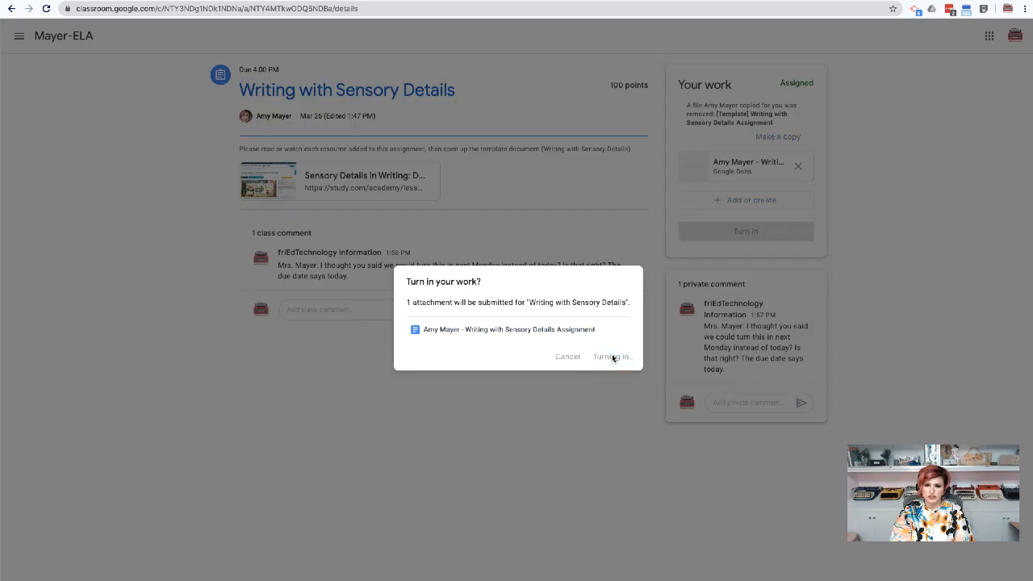
{"action": "left_click", "coordinate": [611, 357]}
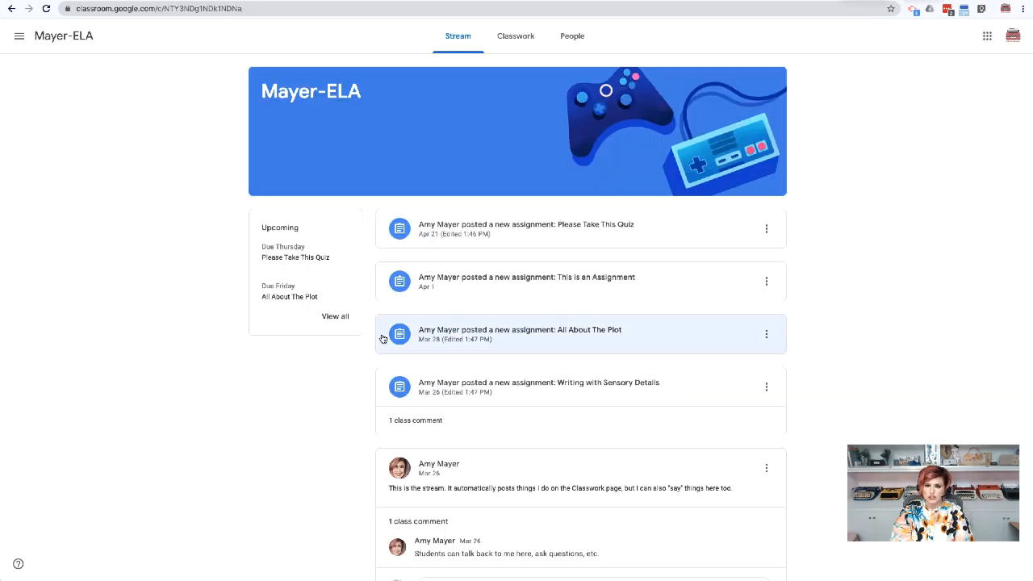
{"action": "mouse_move", "coordinate": [71, 484]}
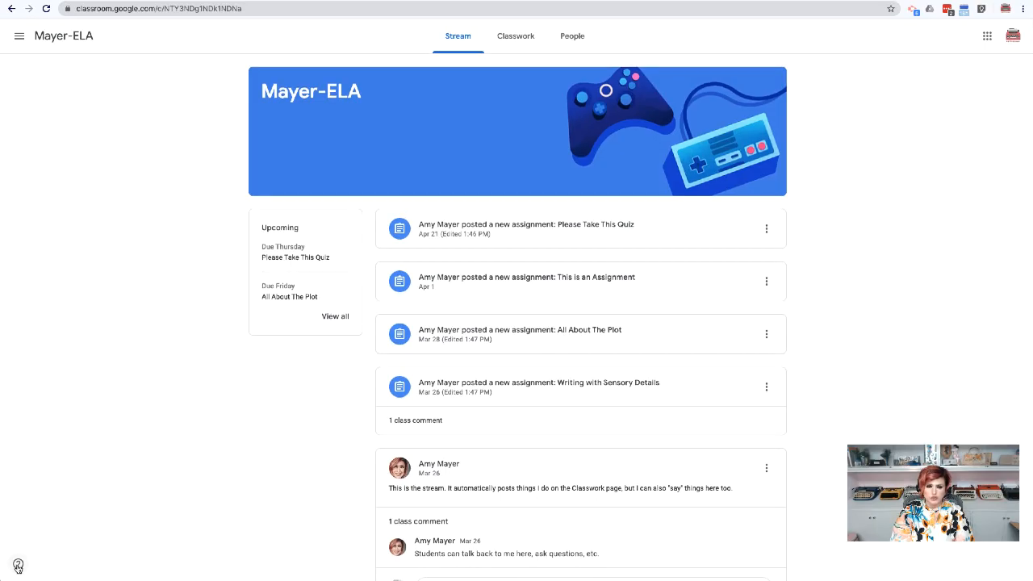
- Open the Classroom Help Center from the help menu and browse its topic sections
{"action": "left_click", "coordinate": [18, 563]}
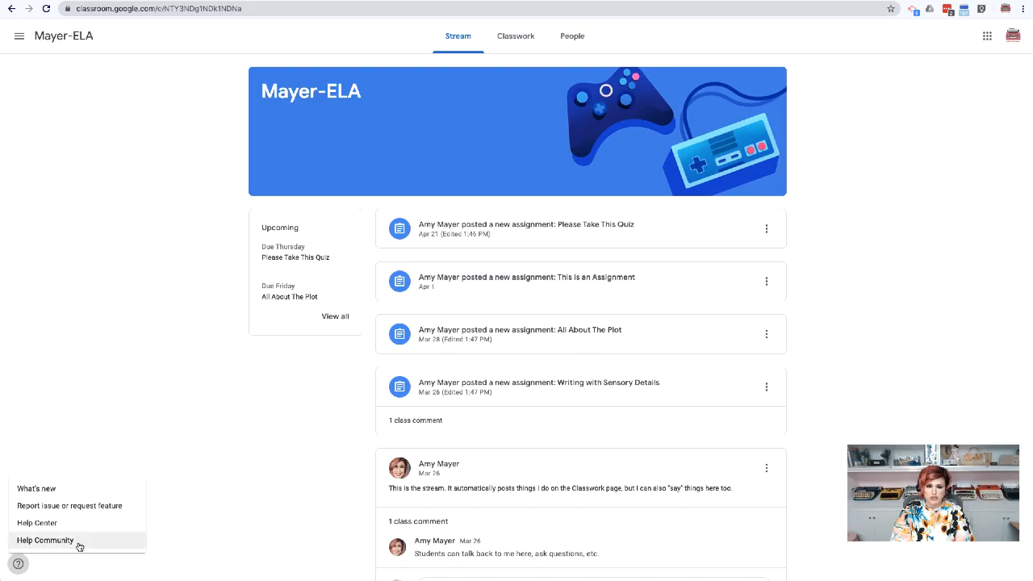
{"action": "left_click", "coordinate": [45, 539]}
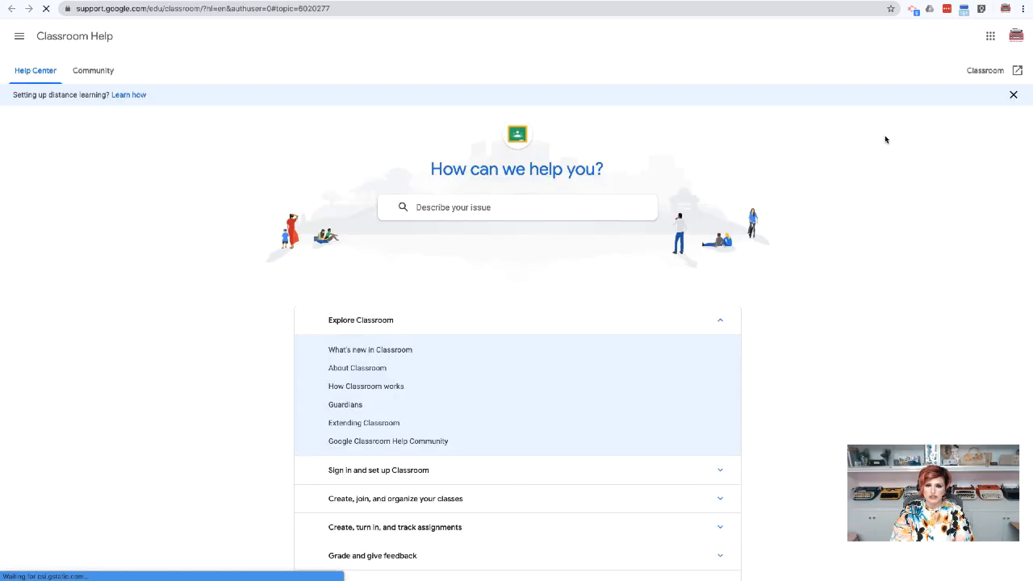
{"action": "scroll", "scroll_direction": "down", "scroll_amount": 3}
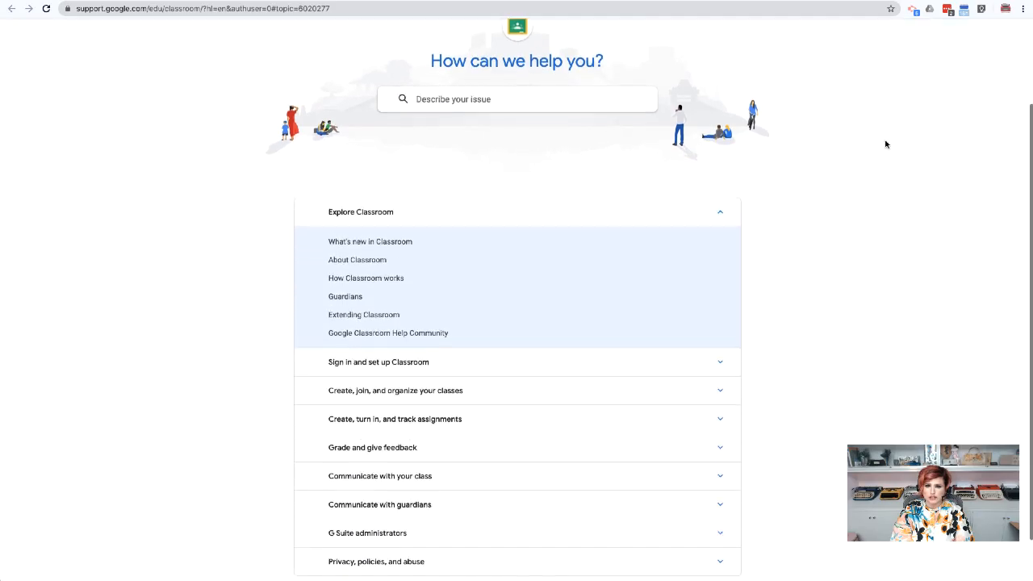